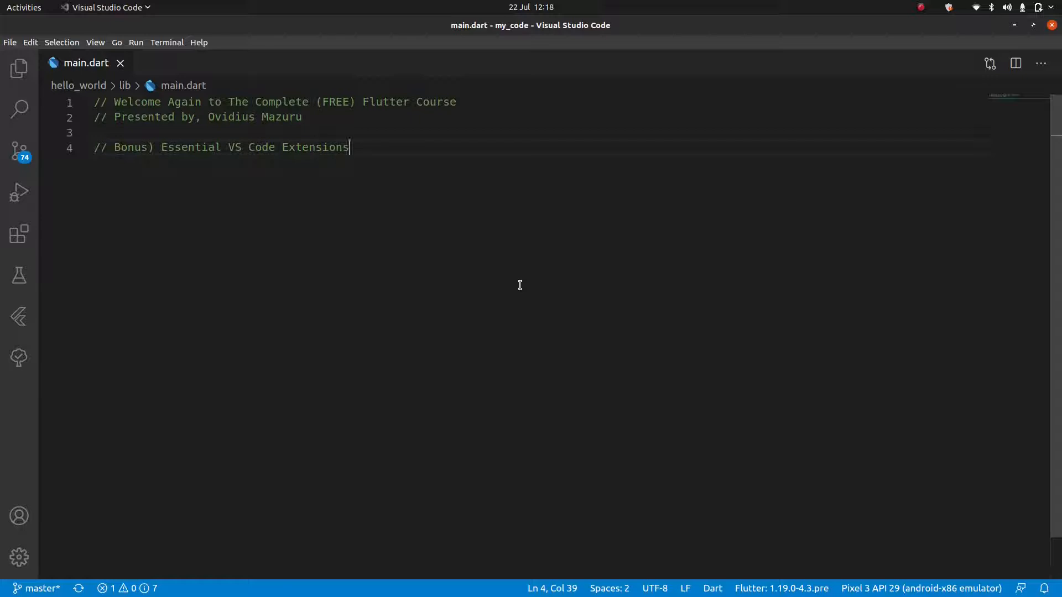
Step: Show the Explorer file tree and add a new comment line "// cntrl b" in main.dart
{"action": "left_click", "coordinate": [19, 69]}
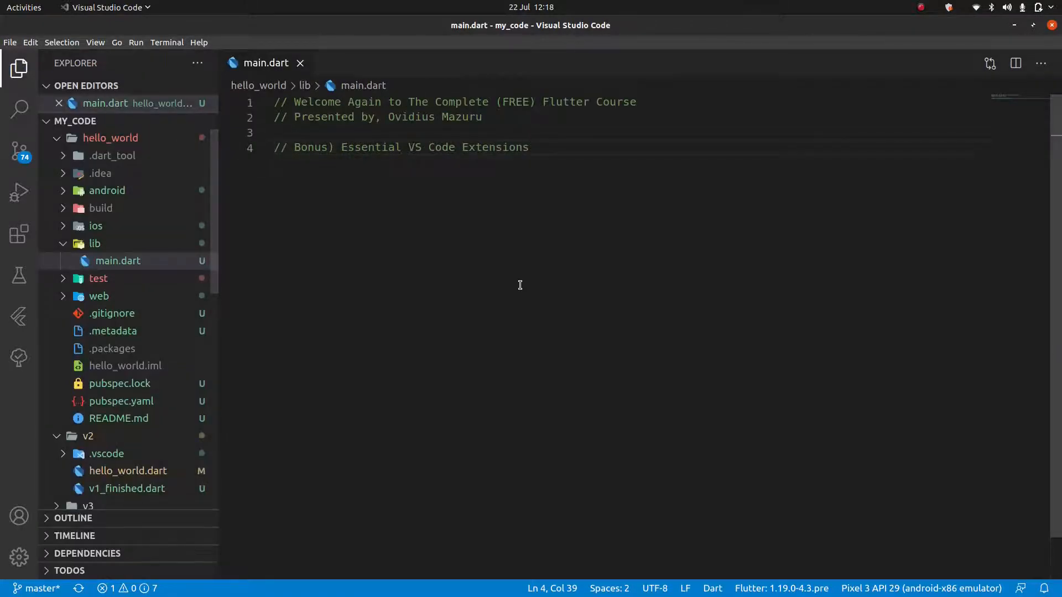
{"action": "key", "text": "Enter"}
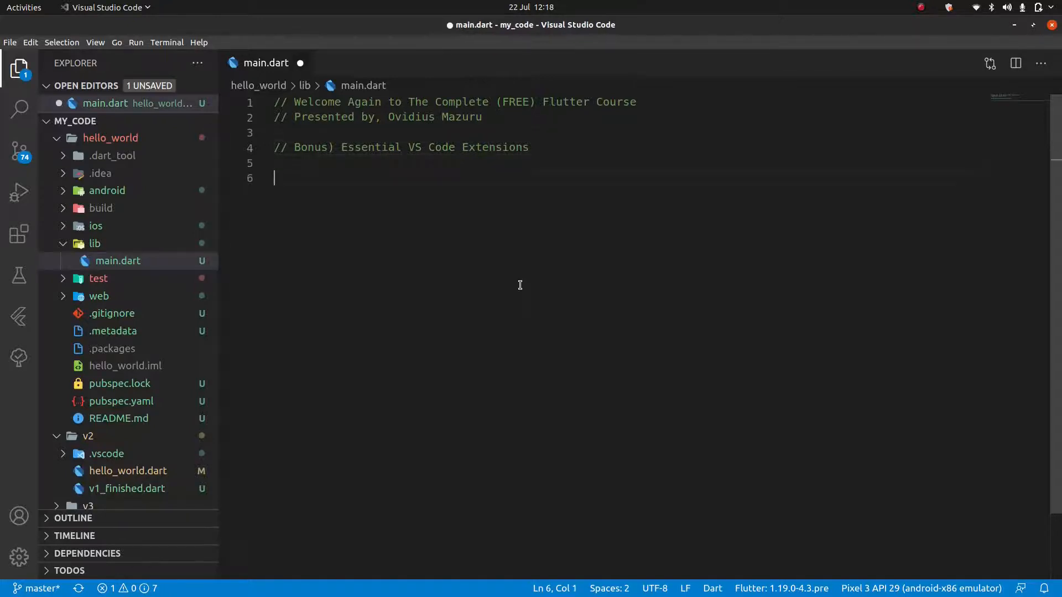
{"action": "type", "text": "// cntrl b"}
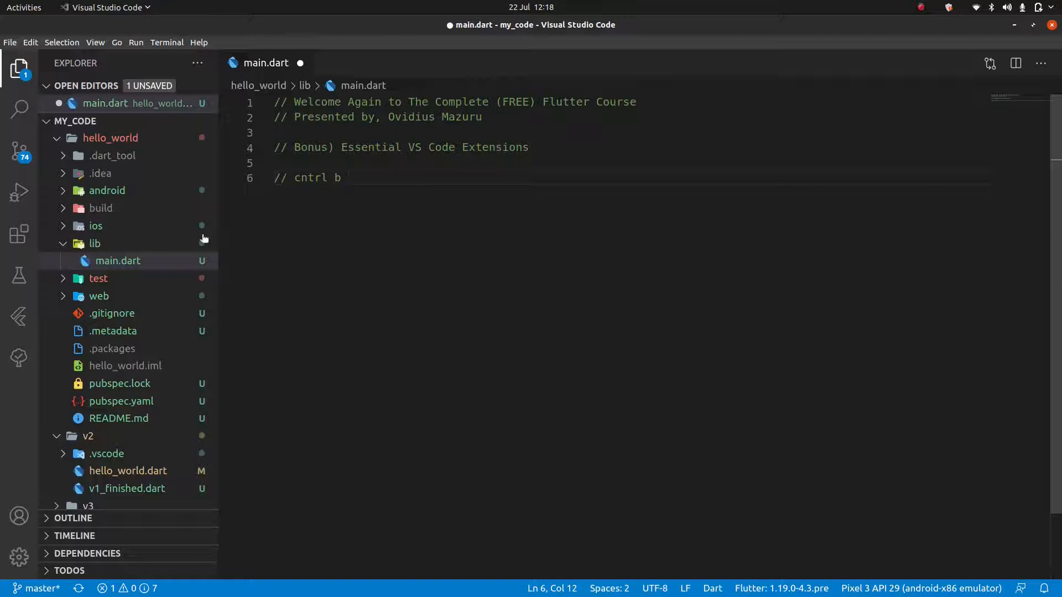
{"action": "mouse_move", "coordinate": [116, 268]}
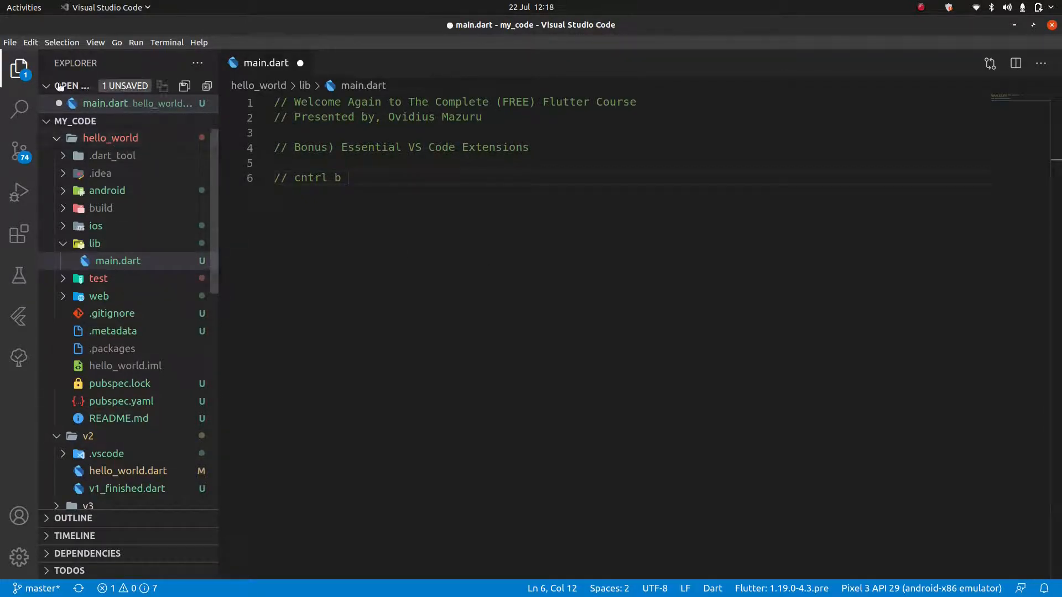
{"action": "mouse_move", "coordinate": [17, 68]}
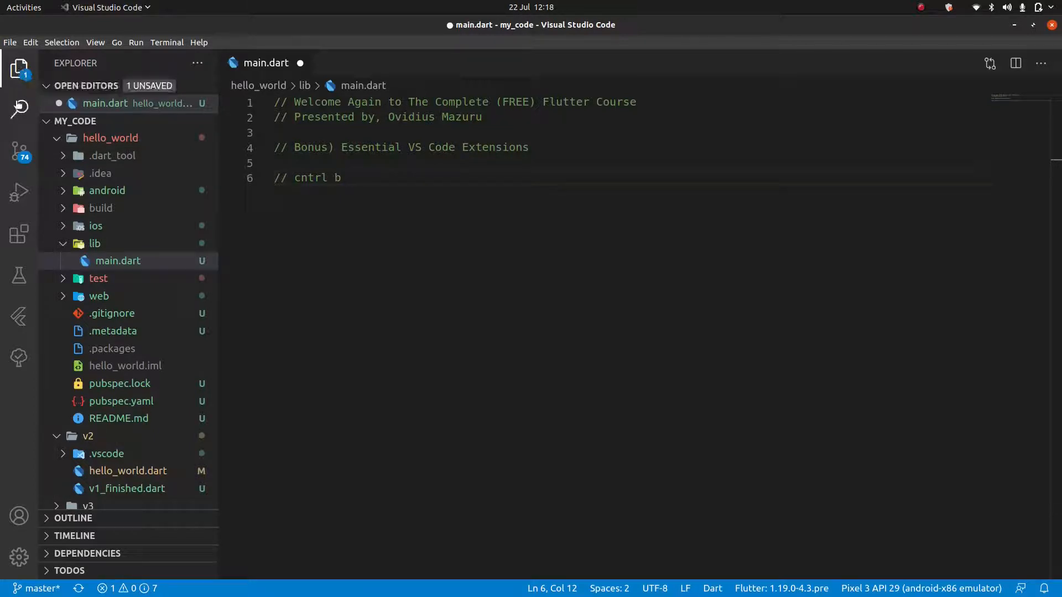
{"action": "mouse_move", "coordinate": [18, 235]}
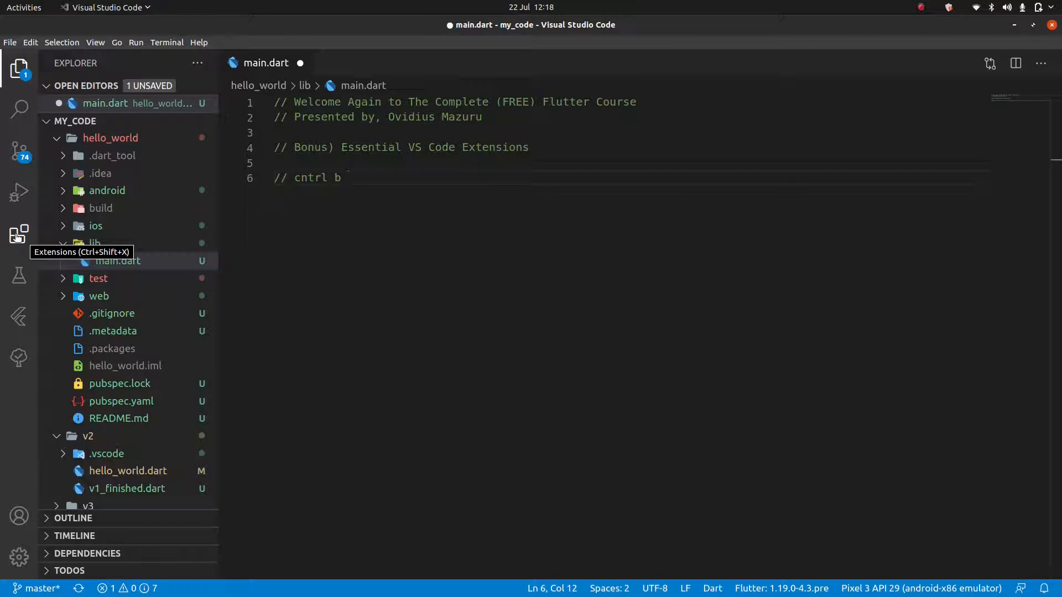
Step: Review the 21 enabled extensions and focus the marketplace search box
{"action": "left_click", "coordinate": [17, 234]}
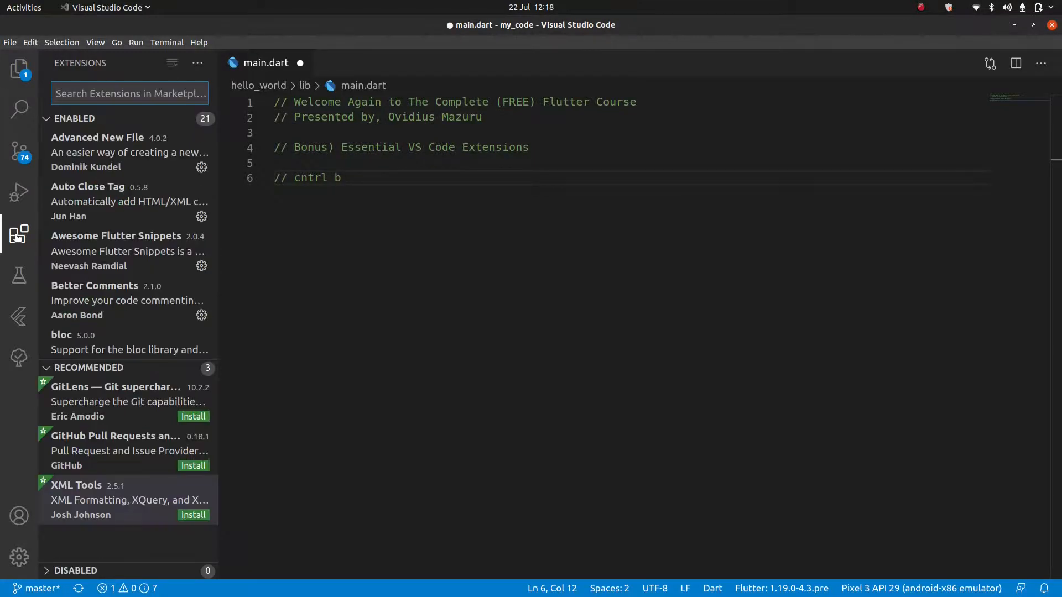
{"action": "scroll", "scroll_direction": "down", "scroll_amount": 3}
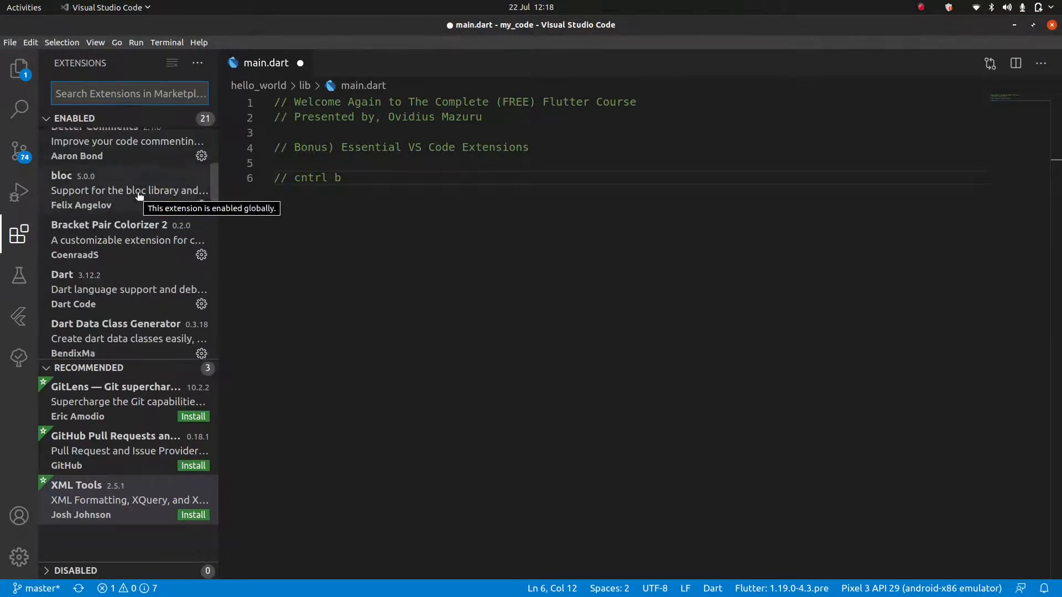
{"action": "scroll", "scroll_direction": "down", "scroll_amount": 3}
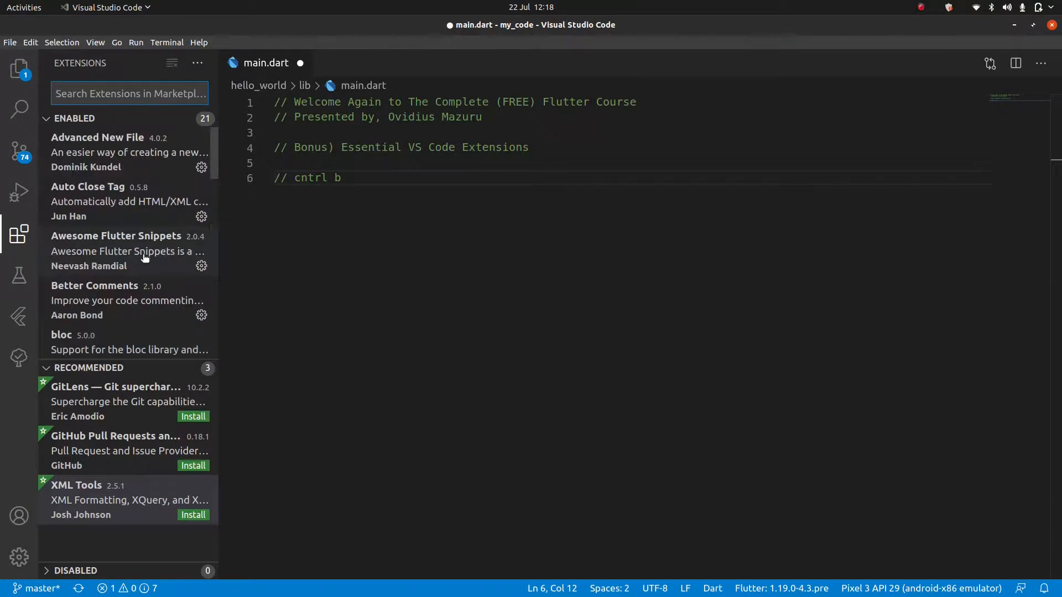
{"action": "left_click", "coordinate": [129, 93]}
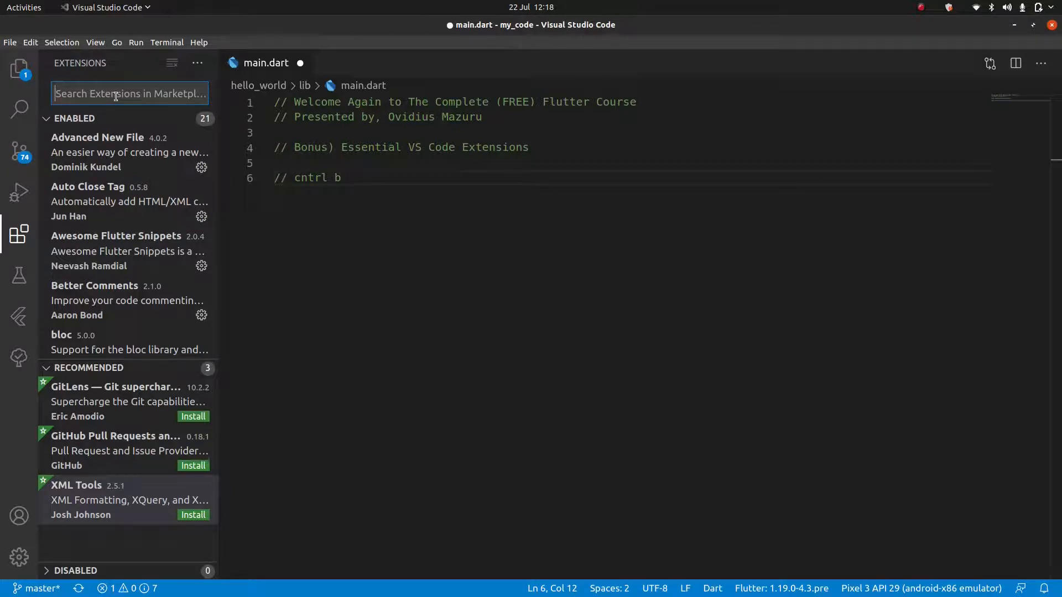
Step: Search the marketplace for "dart" and view the Dart extension by Dart Code
{"action": "type", "text": "dart"}
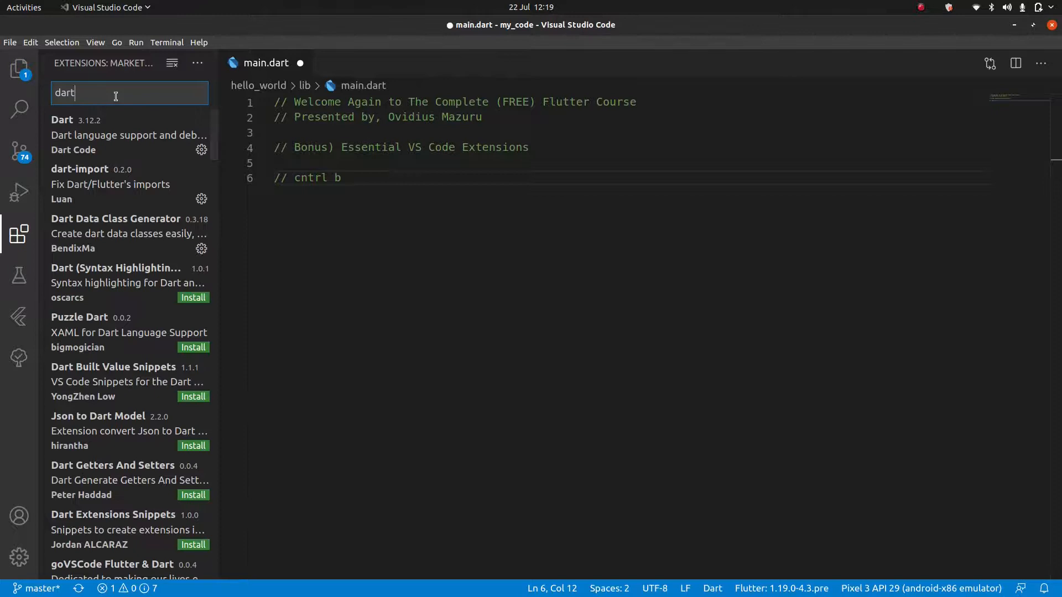
{"action": "mouse_move", "coordinate": [111, 135]}
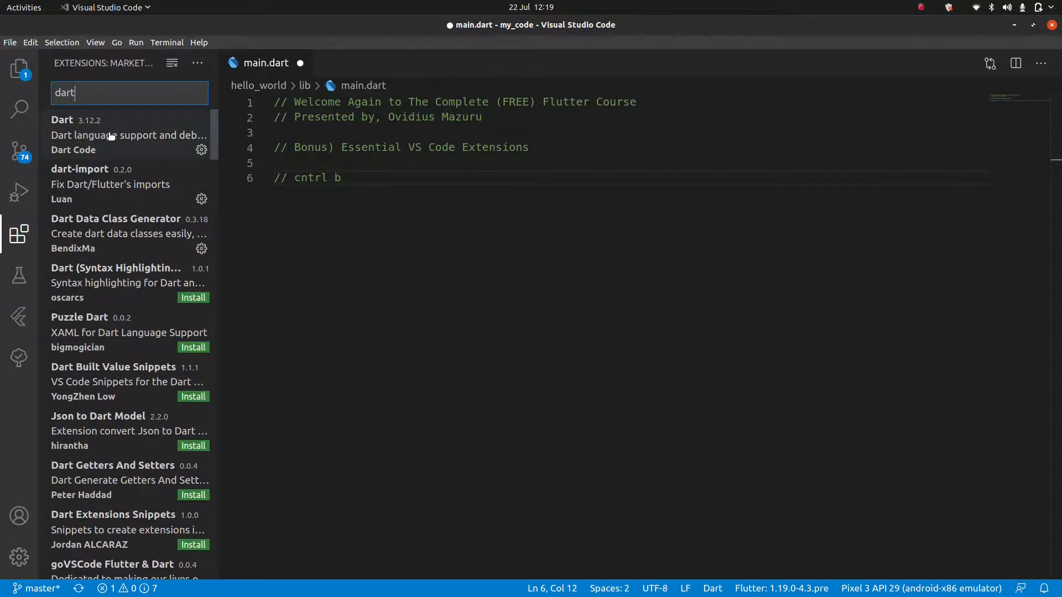
{"action": "left_click", "coordinate": [111, 134]}
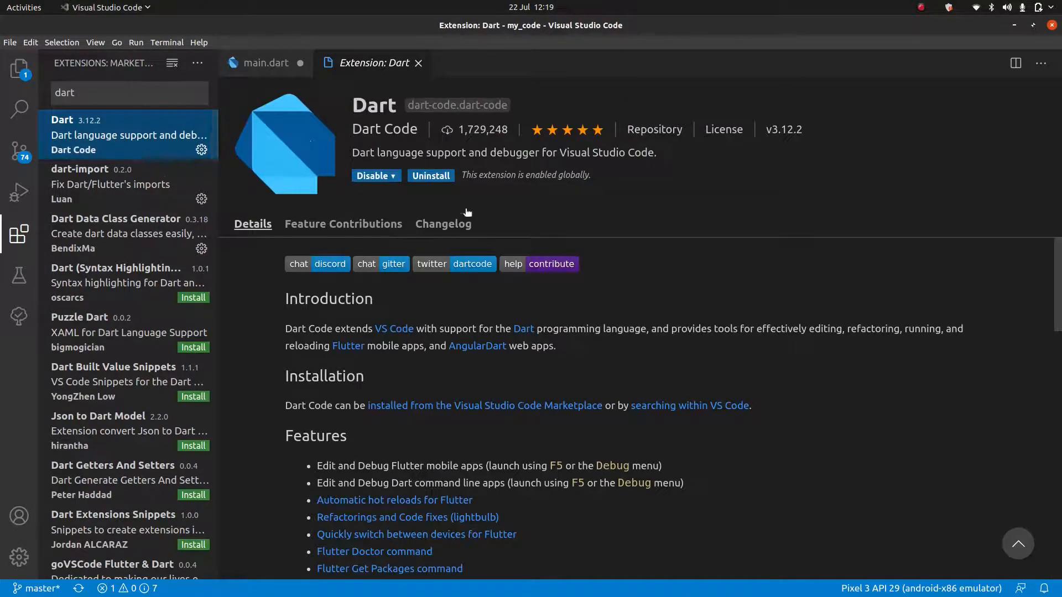
{"action": "mouse_move", "coordinate": [544, 205]}
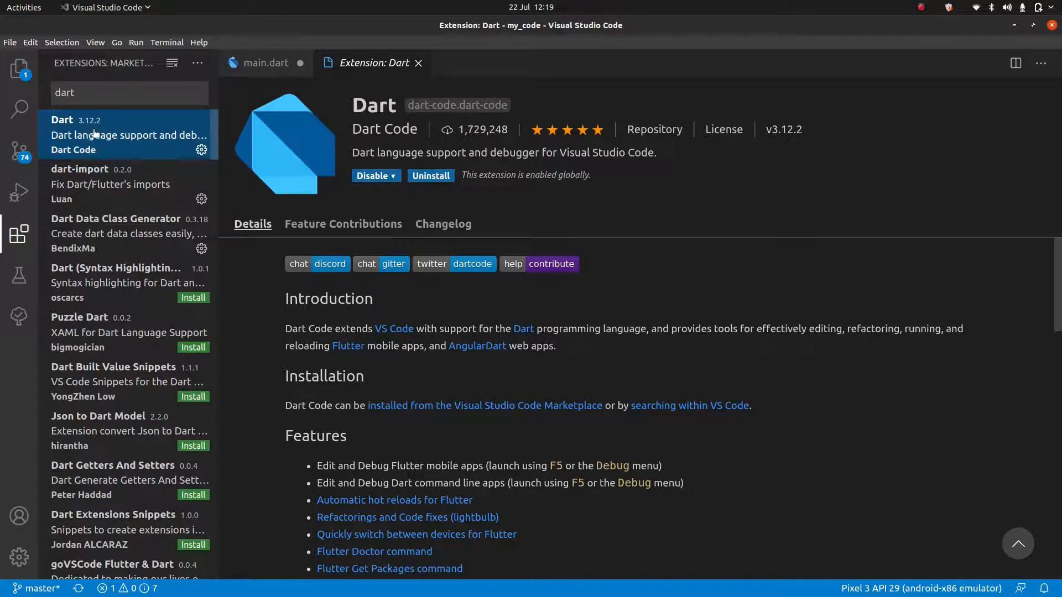
{"action": "mouse_move", "coordinate": [104, 130]}
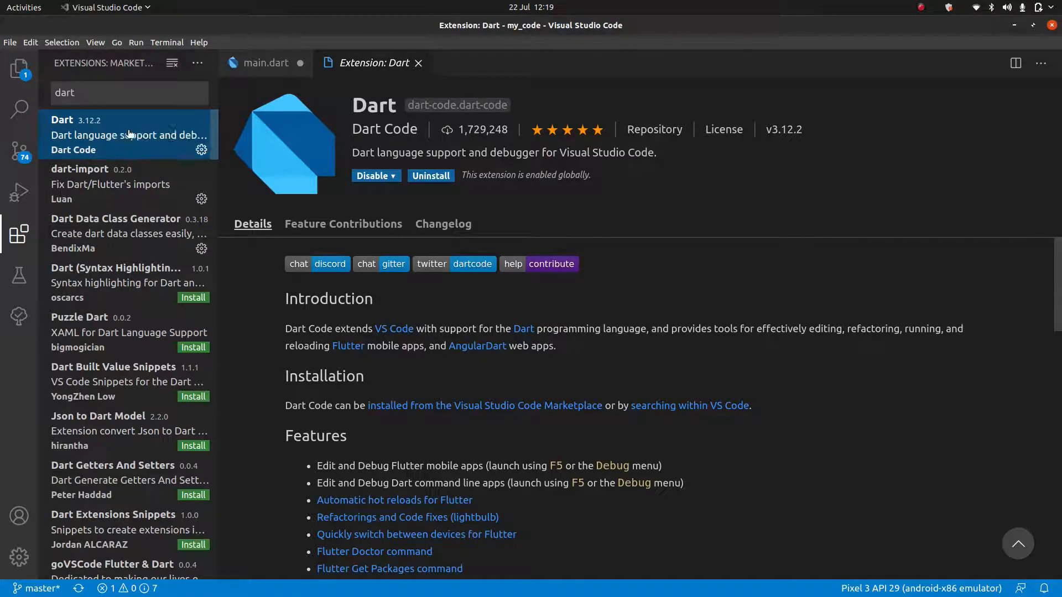
{"action": "mouse_move", "coordinate": [128, 133]}
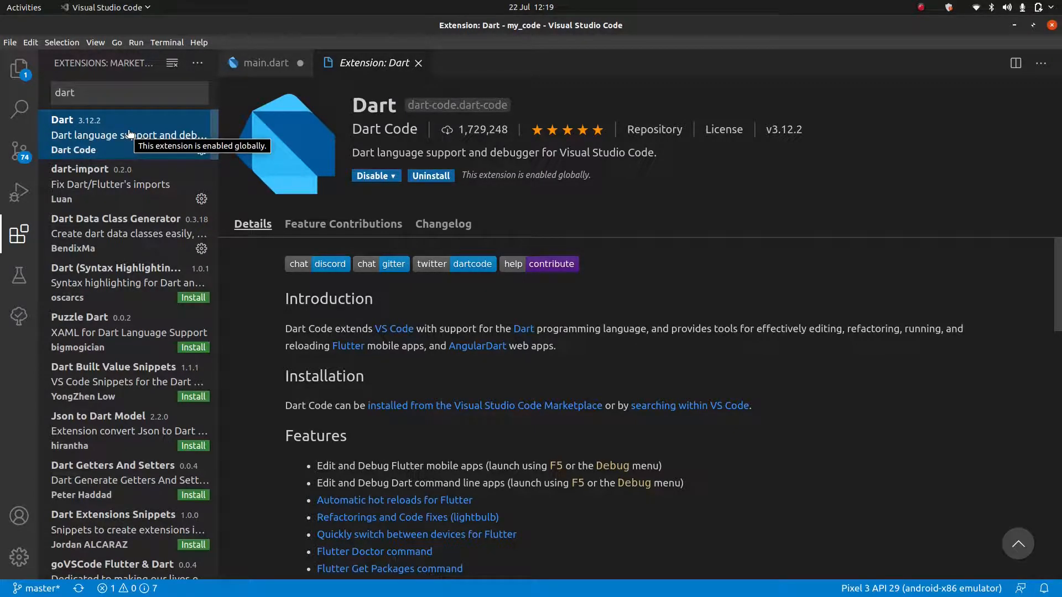
{"action": "mouse_move", "coordinate": [112, 185]}
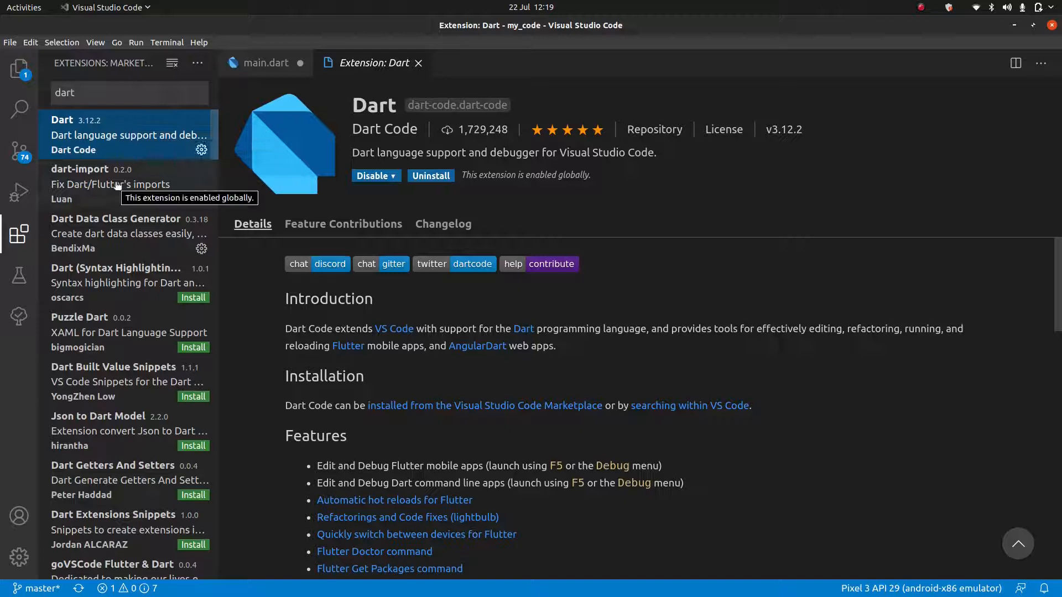
Step: View the dart-import extension, then the Dart Data Class Generator details page
{"action": "left_click", "coordinate": [111, 184]}
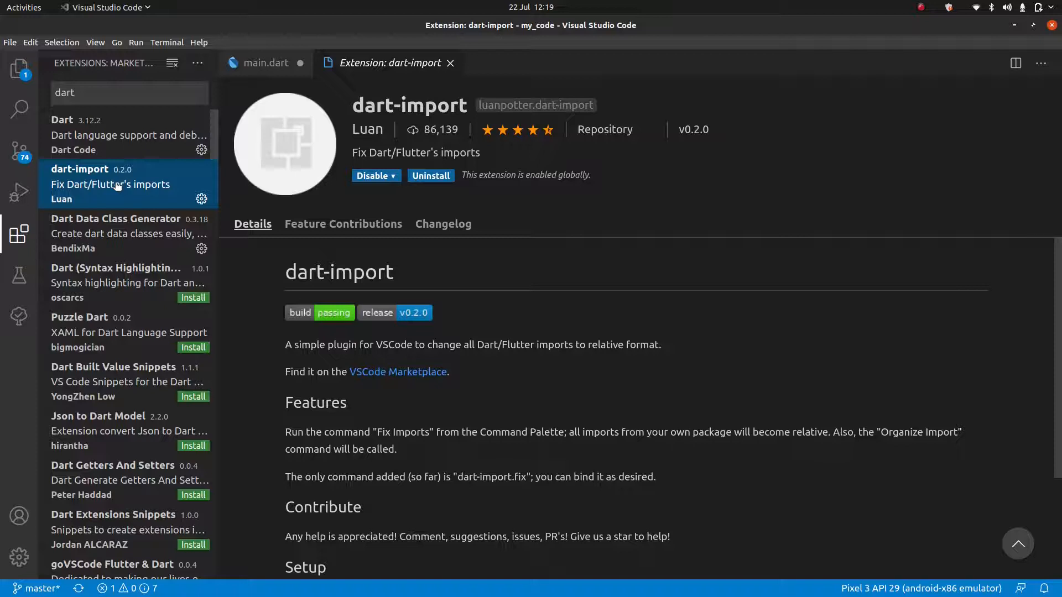
{"action": "mouse_move", "coordinate": [381, 113]}
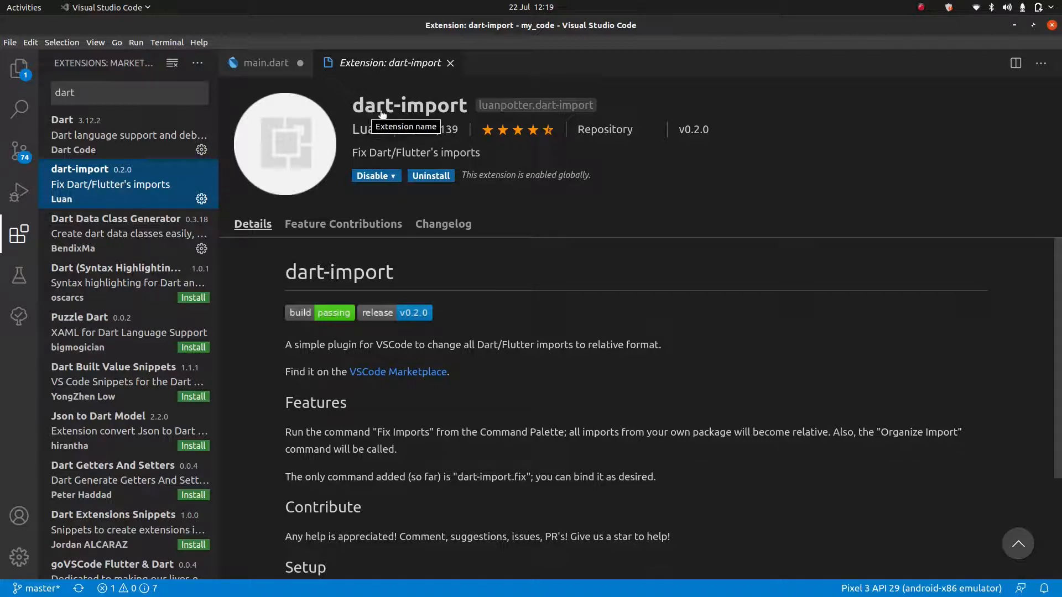
{"action": "mouse_move", "coordinate": [364, 123]}
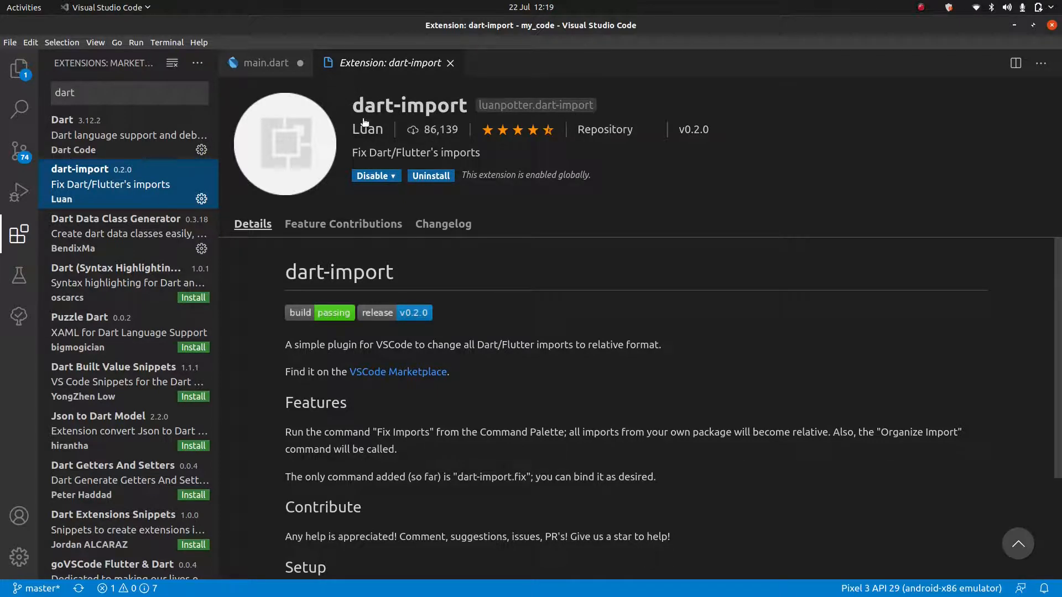
{"action": "mouse_move", "coordinate": [624, 325]}
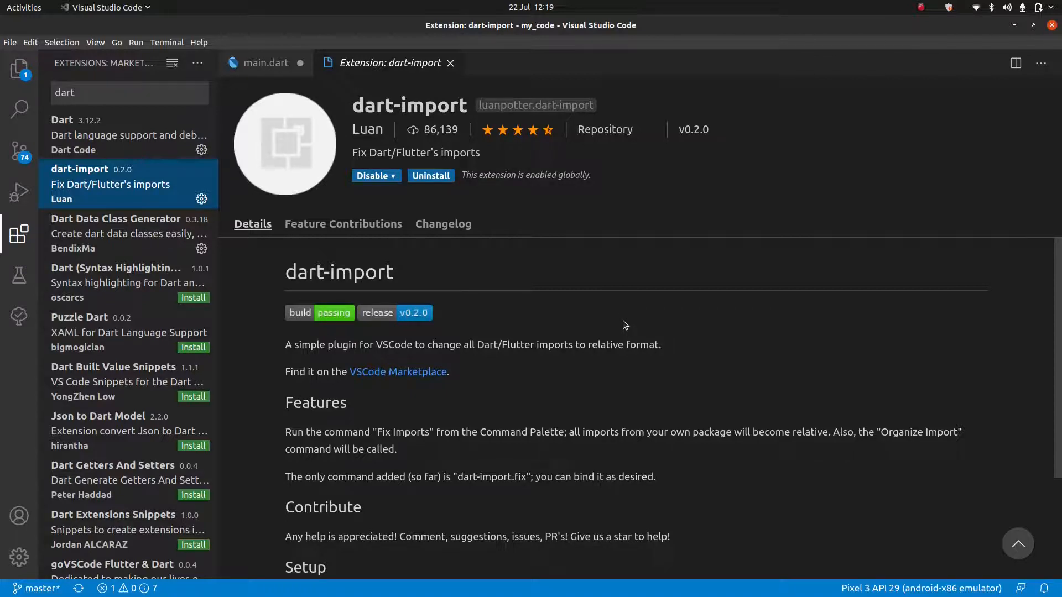
{"action": "mouse_move", "coordinate": [578, 287]}
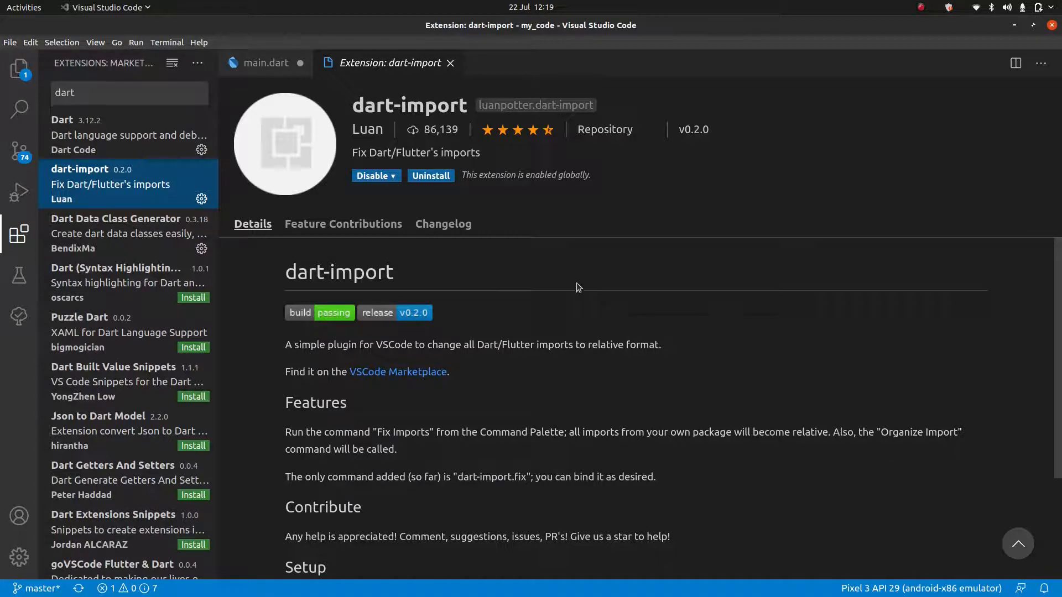
{"action": "left_click", "coordinate": [116, 218]}
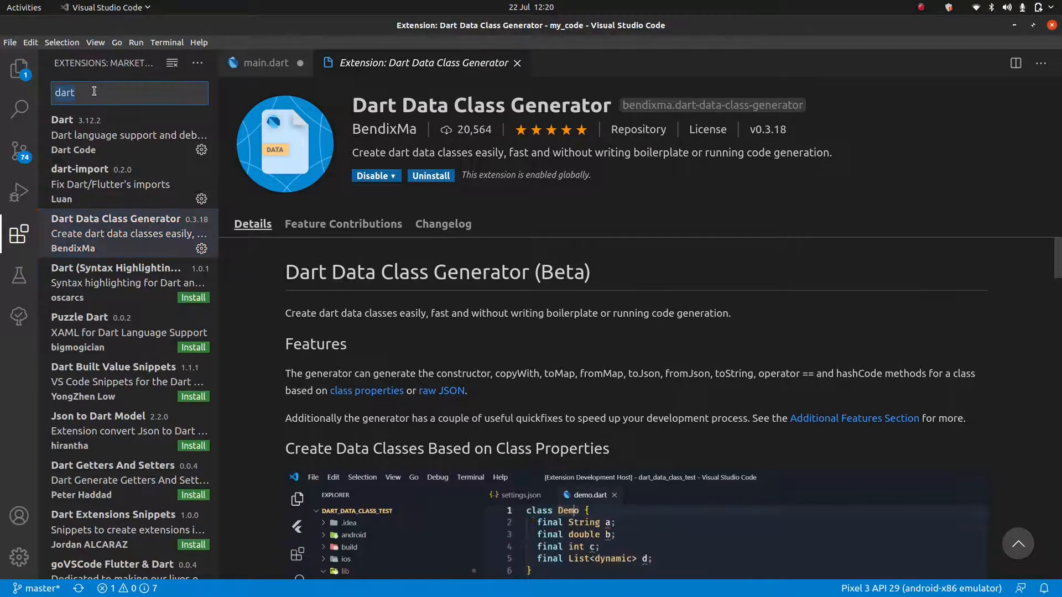
Step: Search for "flutter" and view the Flutter extension by Dart Code
{"action": "type", "text": "flutter"}
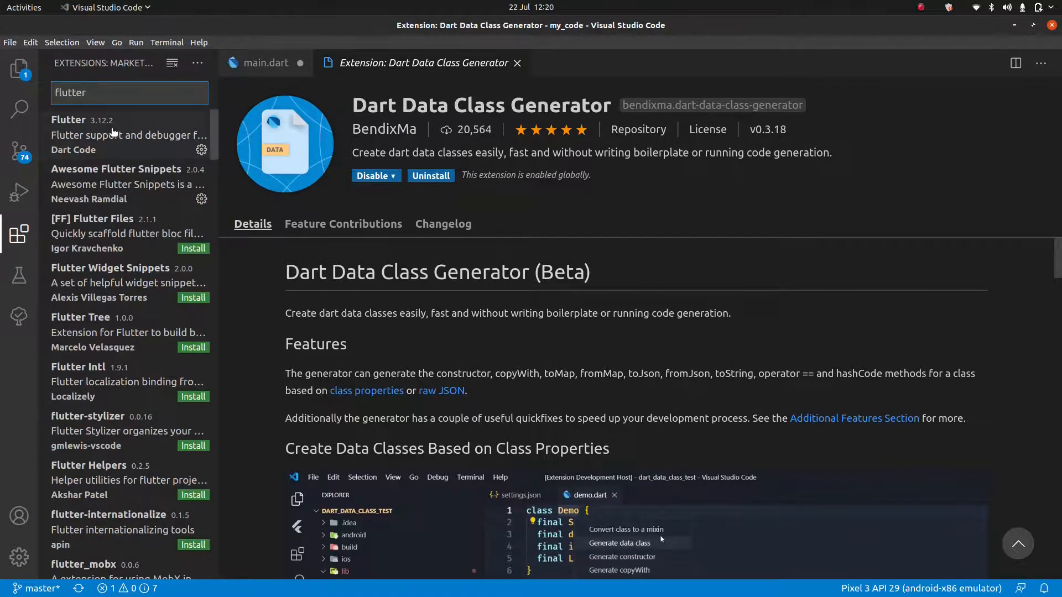
{"action": "left_click", "coordinate": [110, 135]}
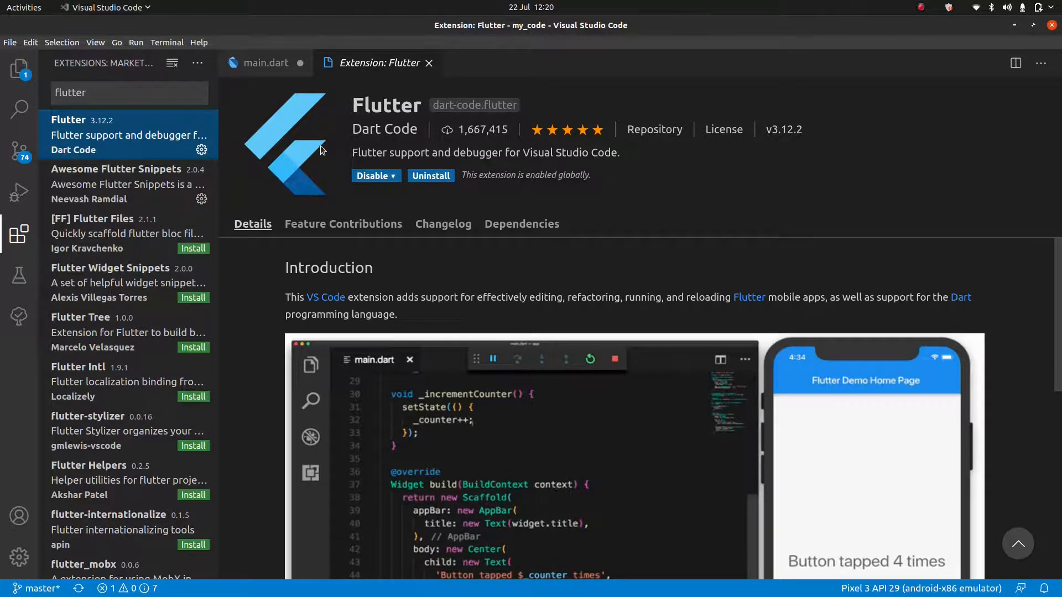
{"action": "left_click", "coordinate": [116, 171]}
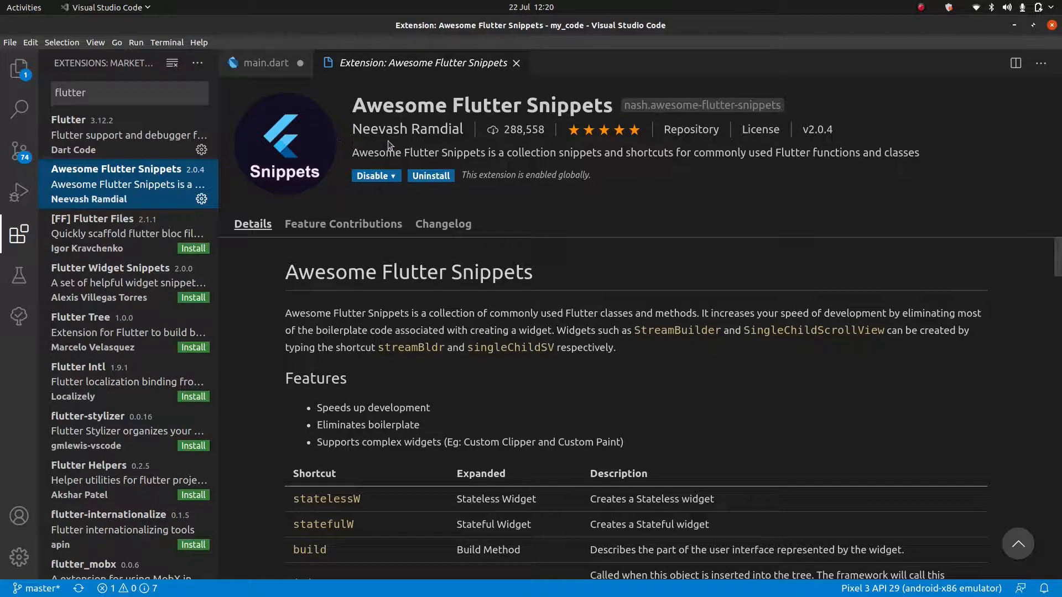
{"action": "mouse_move", "coordinate": [460, 148]}
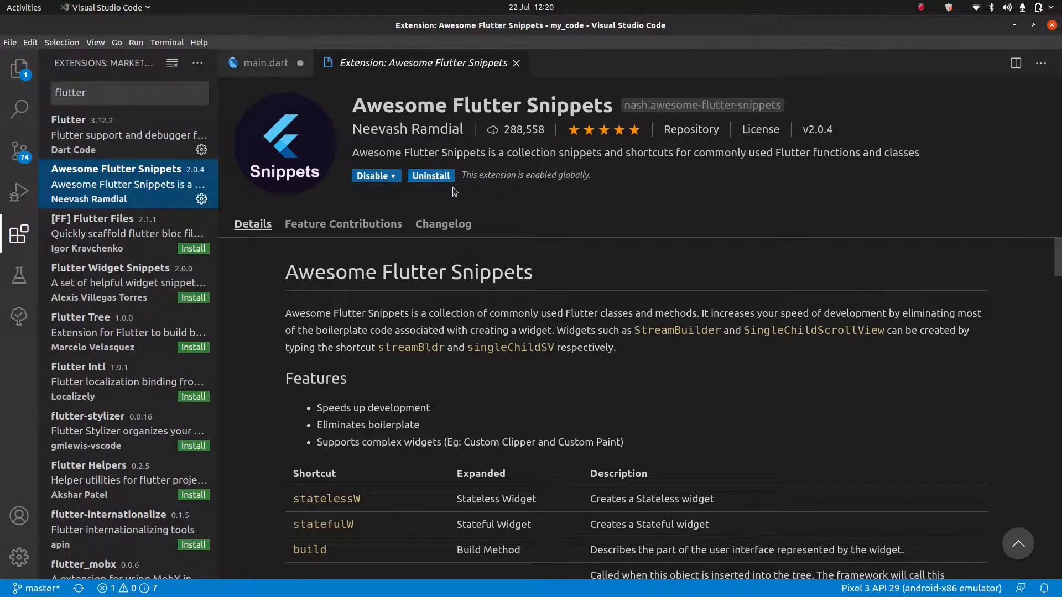
{"action": "left_click", "coordinate": [69, 119]}
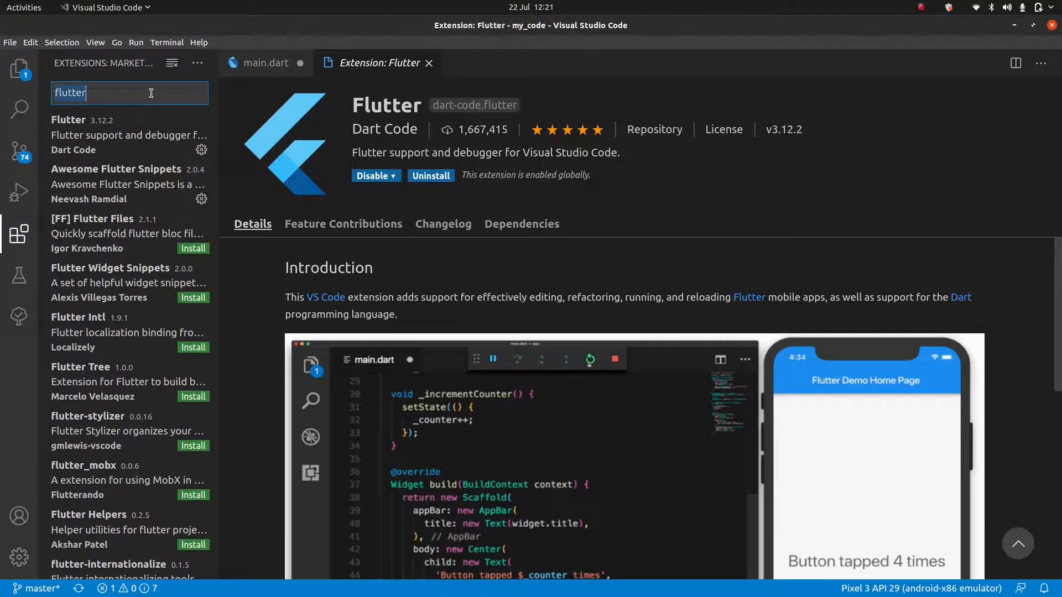
Step: Search "bracket colo", compare both colorizers, and settle on Bracket Pair Colorizer 2
{"action": "type", "text": "bracket colorizer"}
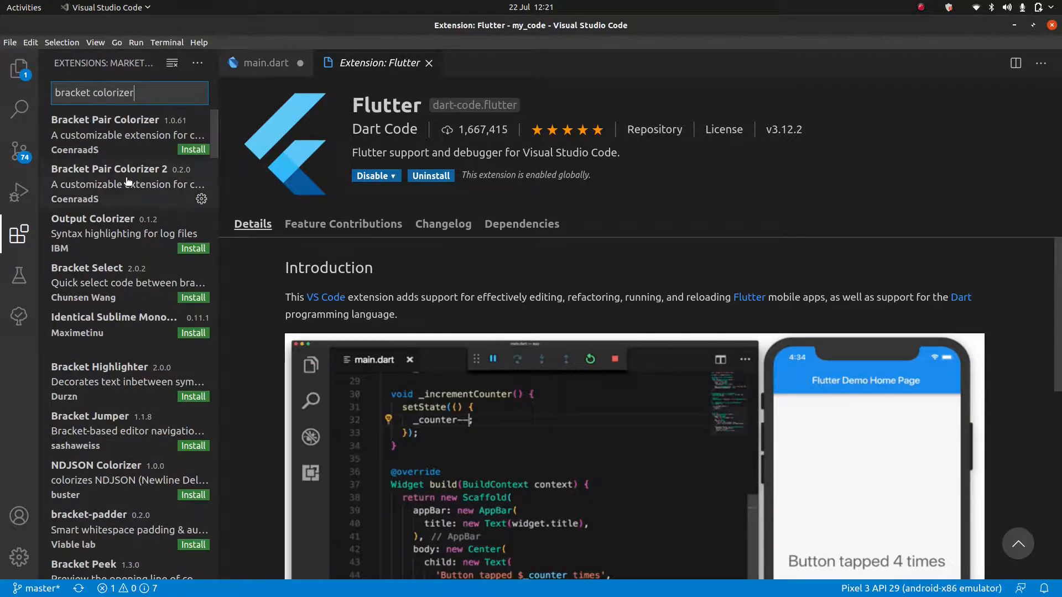
{"action": "left_click", "coordinate": [110, 183]}
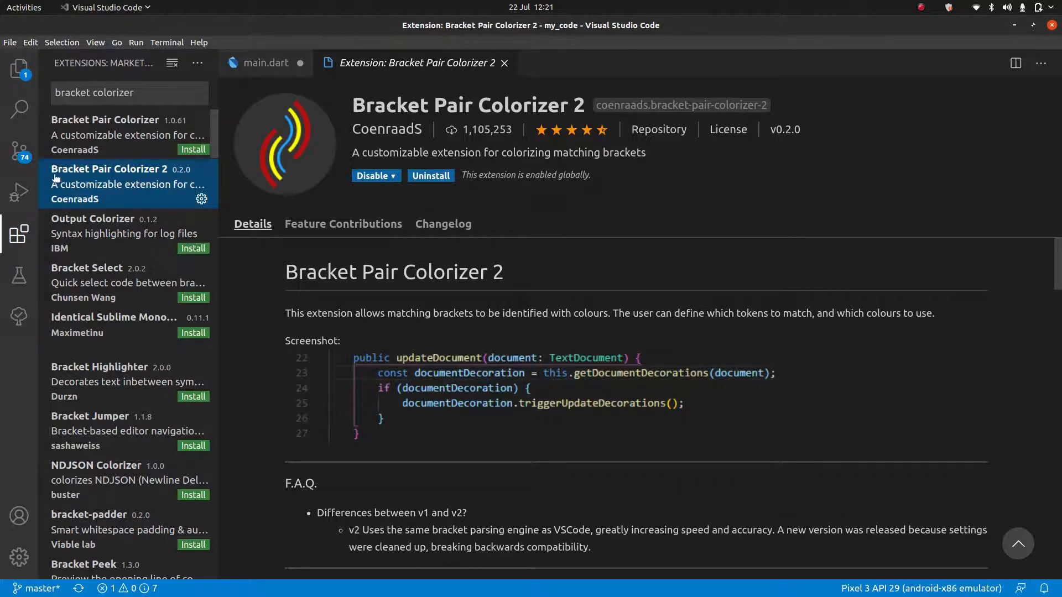
{"action": "left_click", "coordinate": [127, 135]}
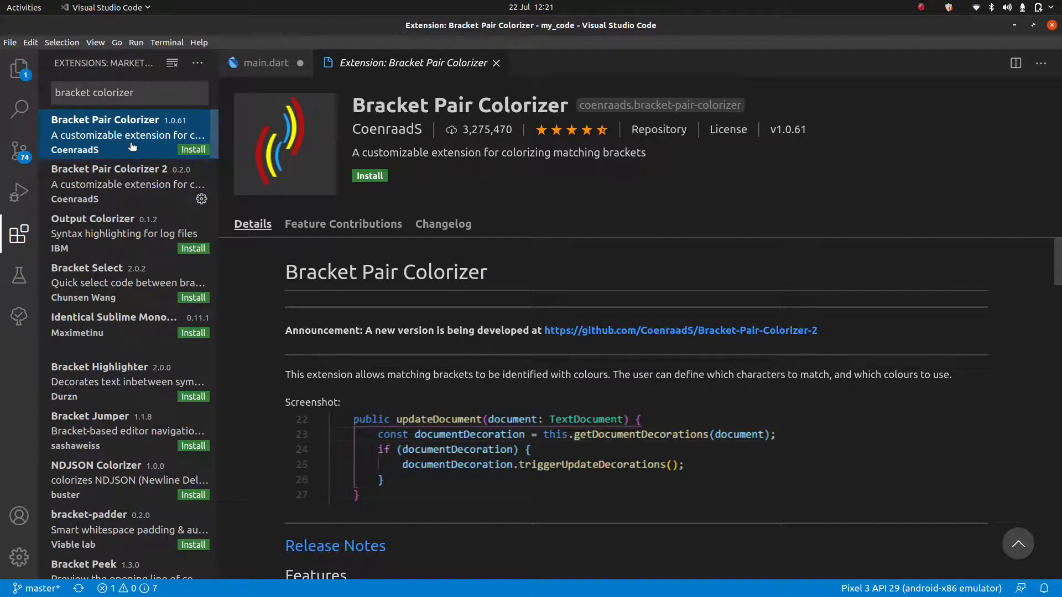
{"action": "left_click", "coordinate": [136, 184]}
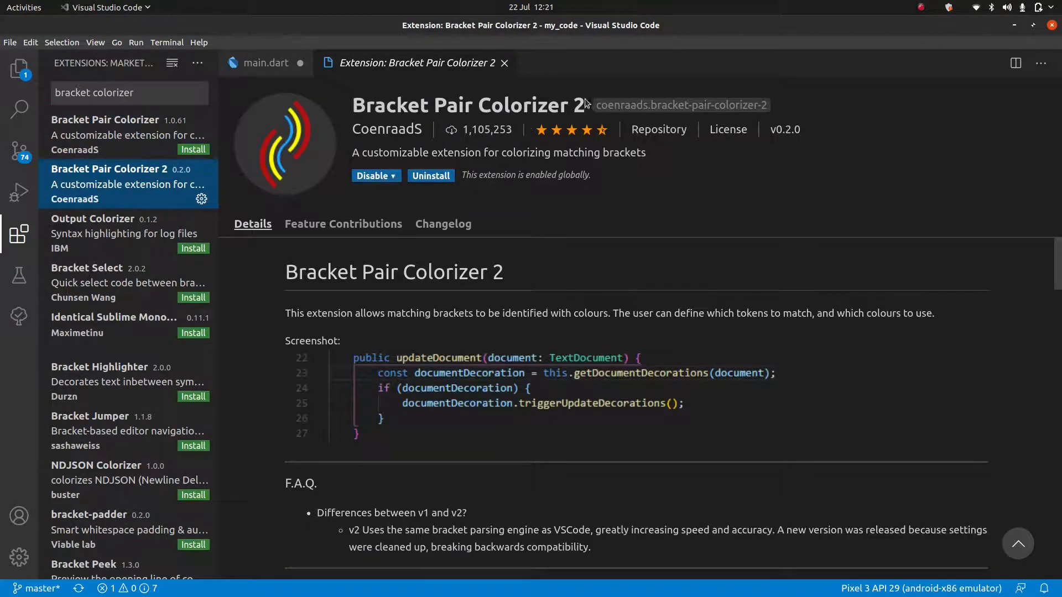
{"action": "mouse_move", "coordinate": [661, 215]}
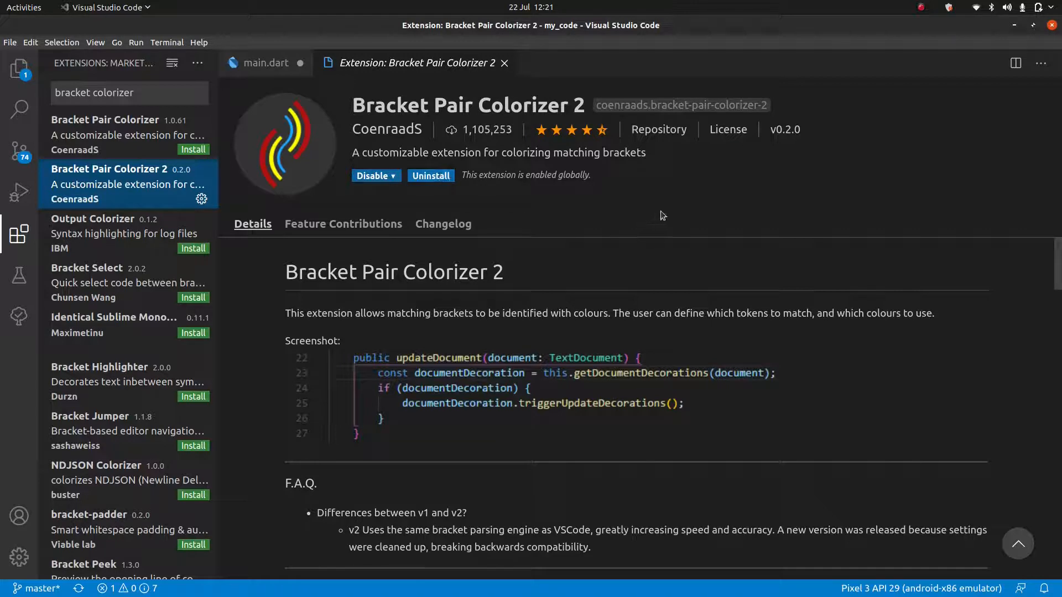
{"action": "mouse_move", "coordinate": [679, 260]}
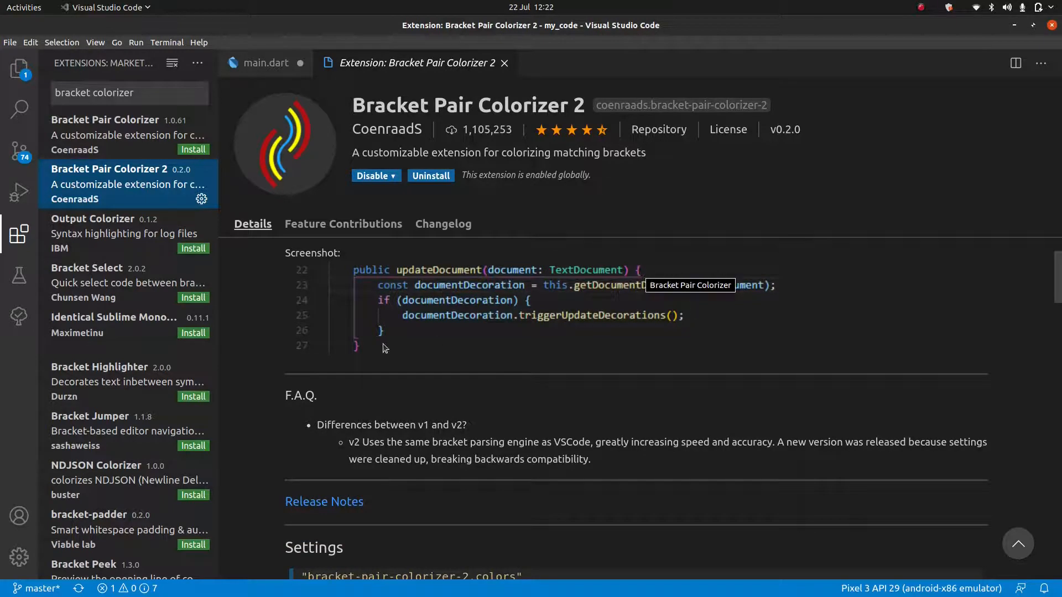
{"action": "mouse_move", "coordinate": [390, 343]}
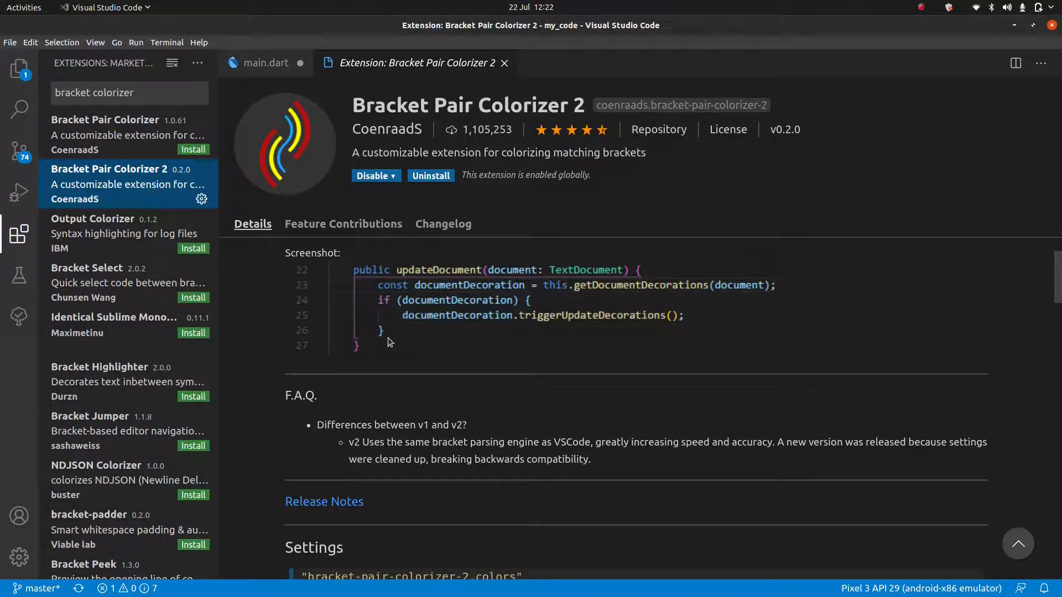
{"action": "mouse_move", "coordinate": [539, 301]}
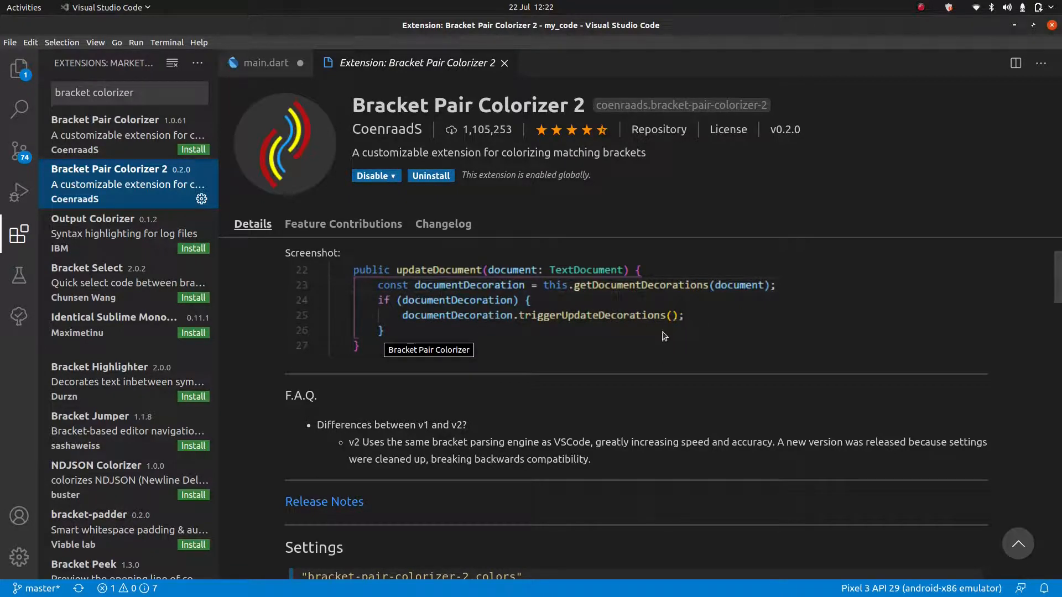
{"action": "mouse_move", "coordinate": [695, 330]}
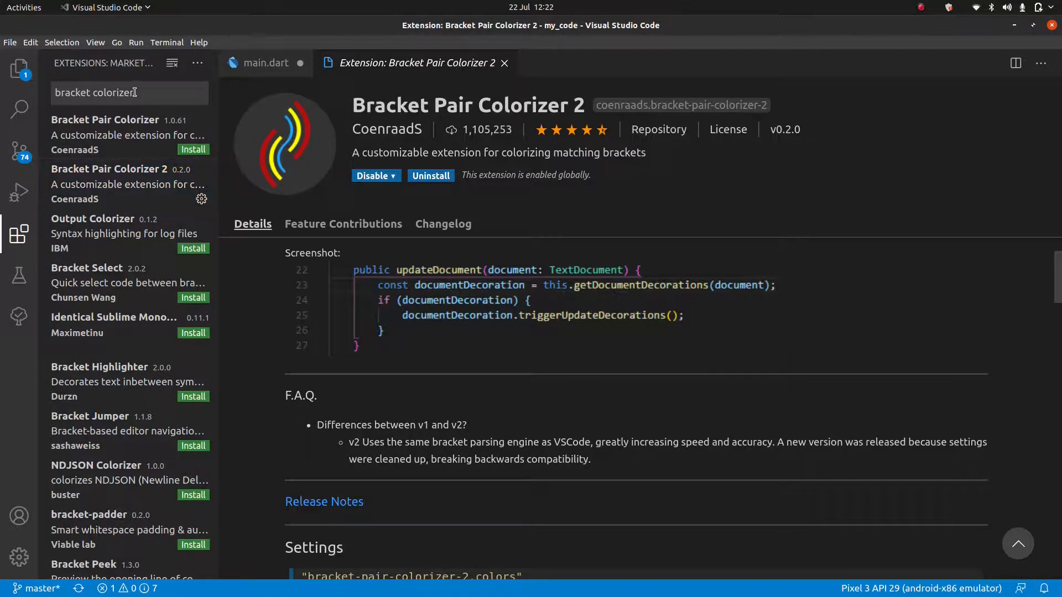
Step: Search "better co" and read through the Better Comments extension by Aaron Bond
{"action": "type", "text": "better comments"}
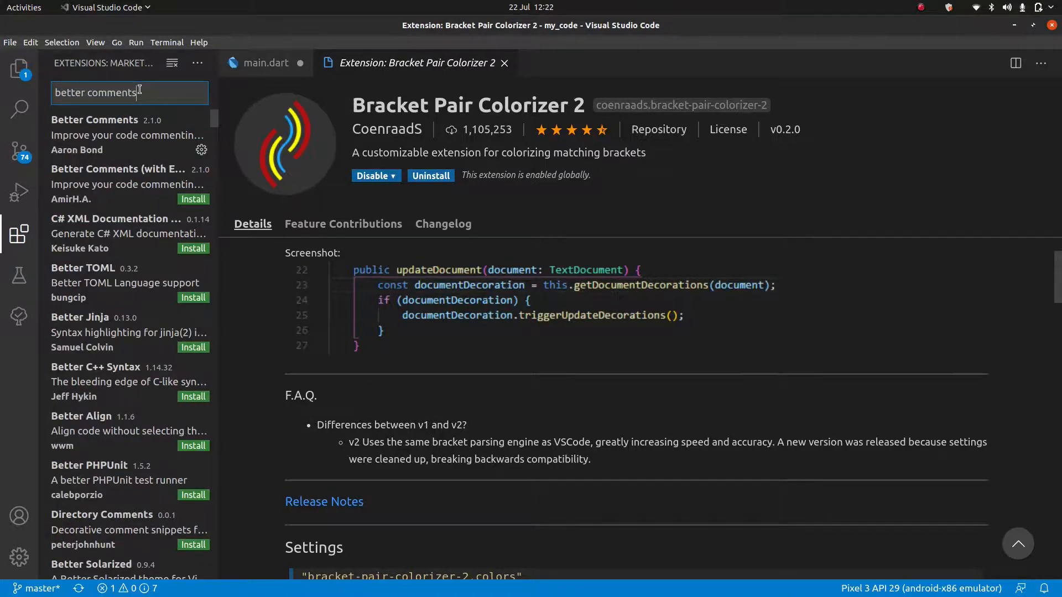
{"action": "left_click", "coordinate": [94, 134]}
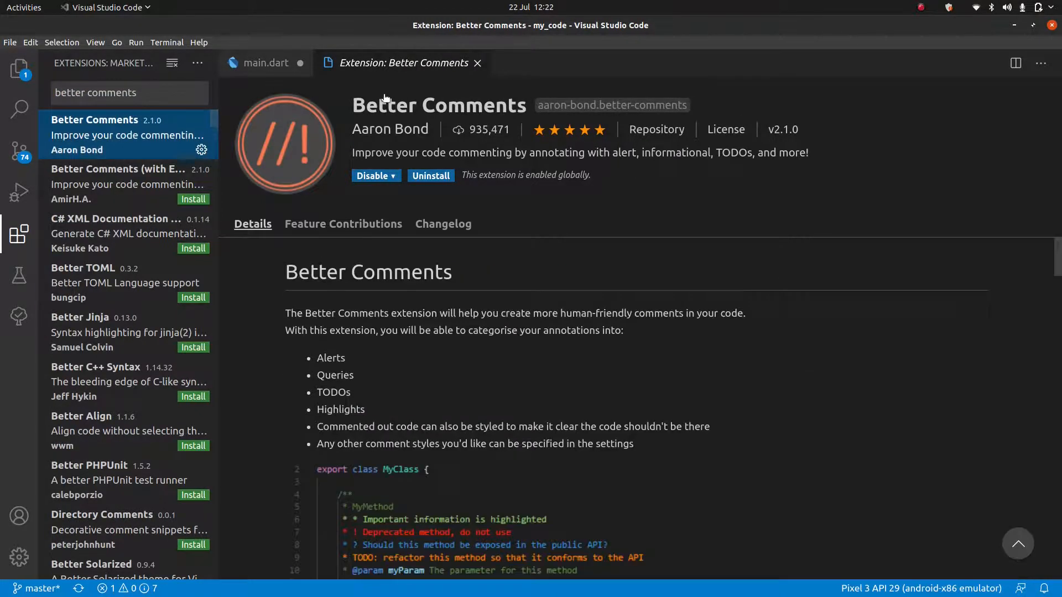
{"action": "mouse_move", "coordinate": [436, 140]}
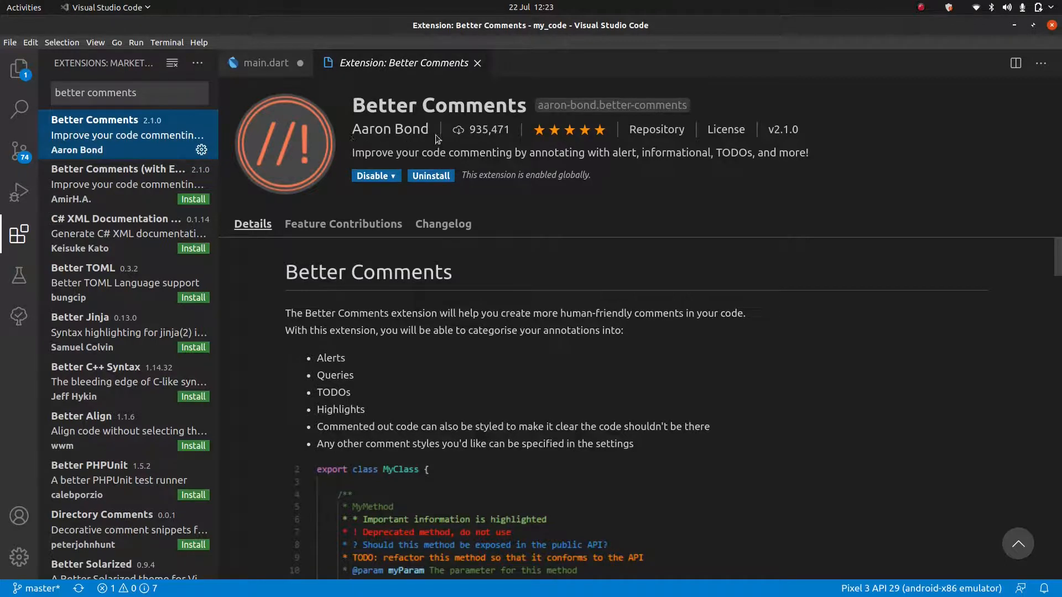
{"action": "mouse_move", "coordinate": [669, 290]}
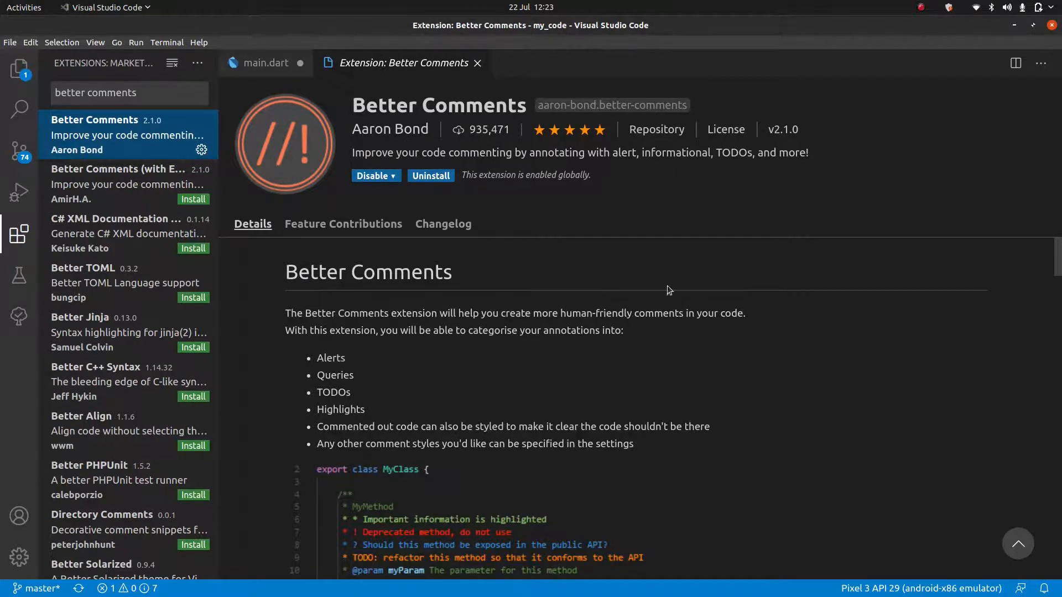
{"action": "scroll", "scroll_direction": "down", "scroll_amount": 3}
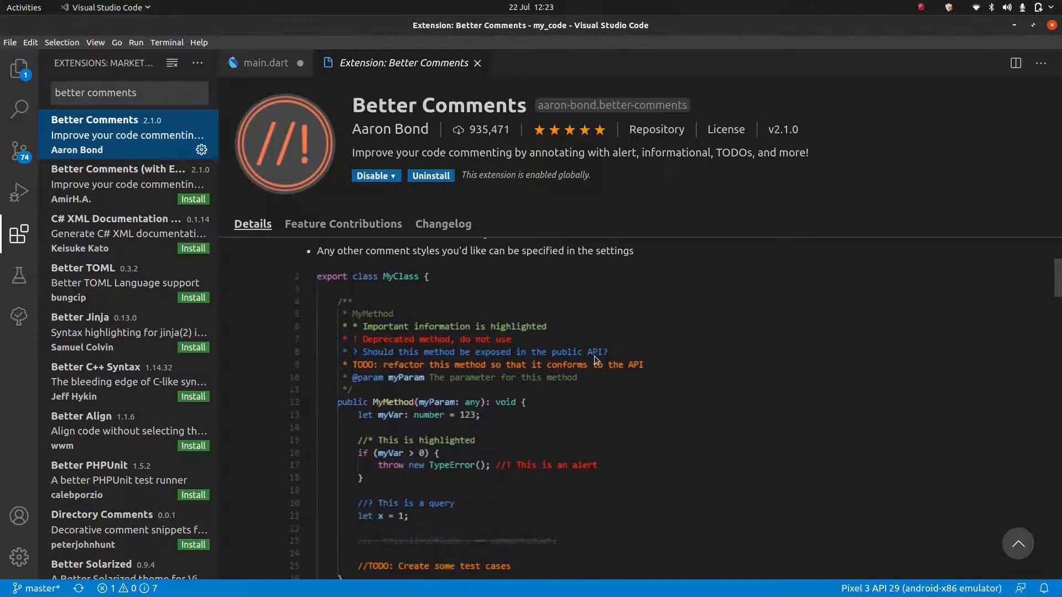
{"action": "scroll", "scroll_direction": "down", "scroll_amount": 3}
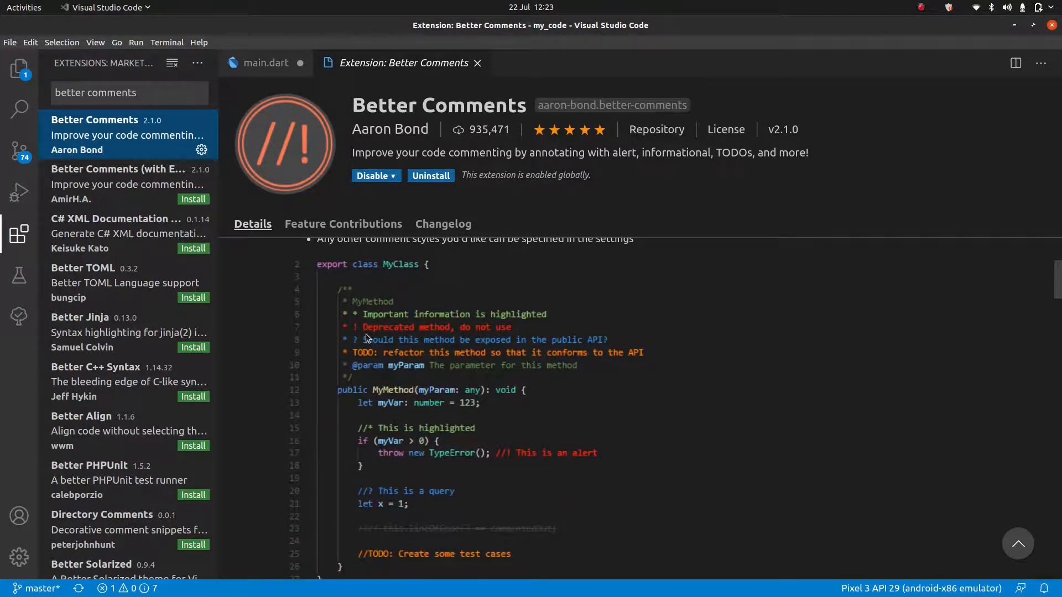
{"action": "mouse_move", "coordinate": [358, 321]}
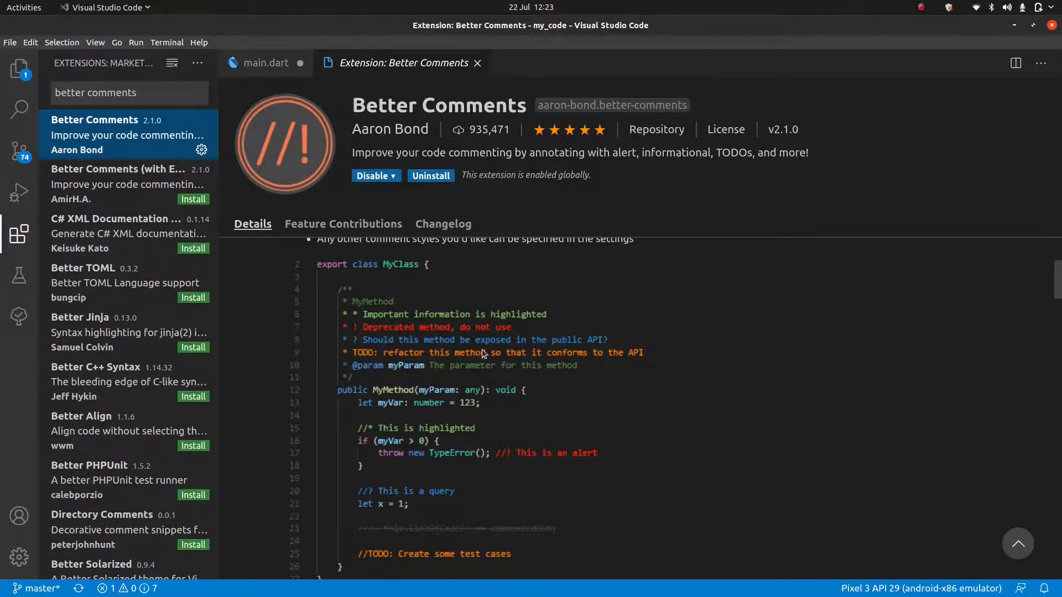
{"action": "scroll", "scroll_direction": "down", "scroll_amount": 3}
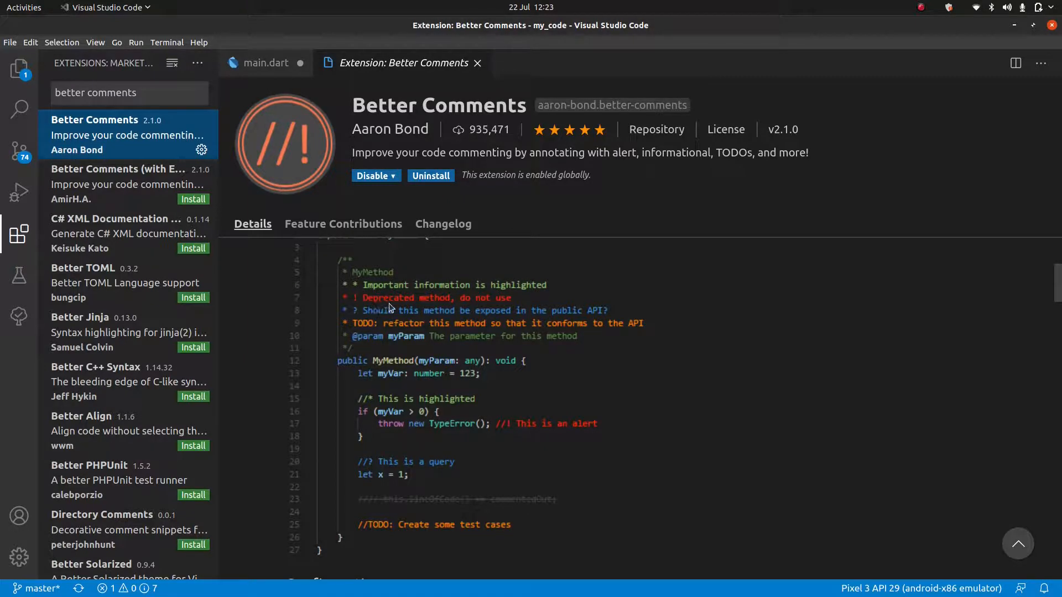
{"action": "mouse_move", "coordinate": [354, 323]}
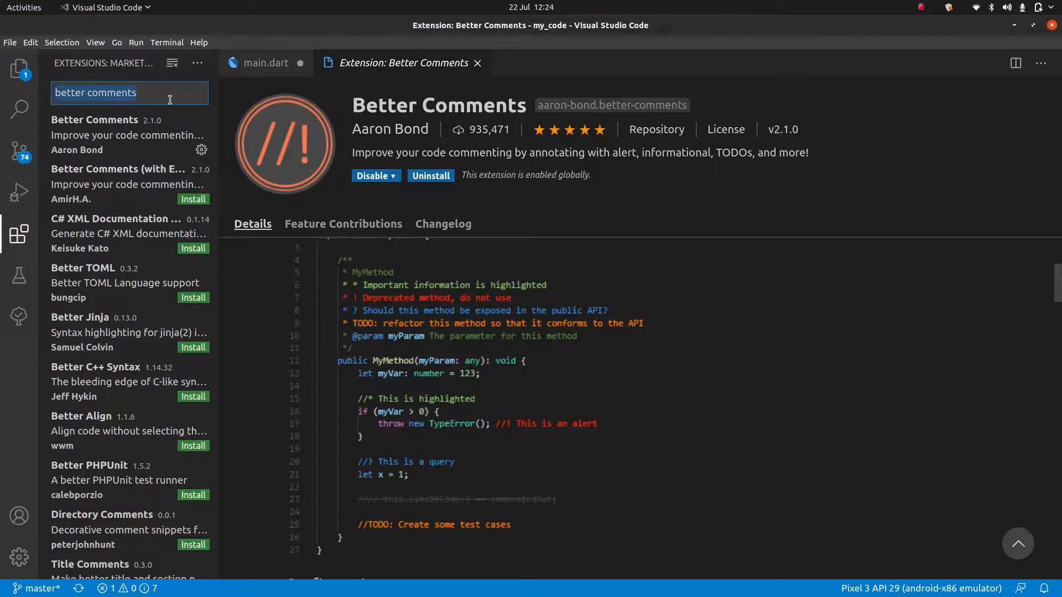
Step: Search "pubspec assi" and view the Pubspec Assist extension by Jeroen Meijer
{"action": "type", "text": "pubspecc as"}
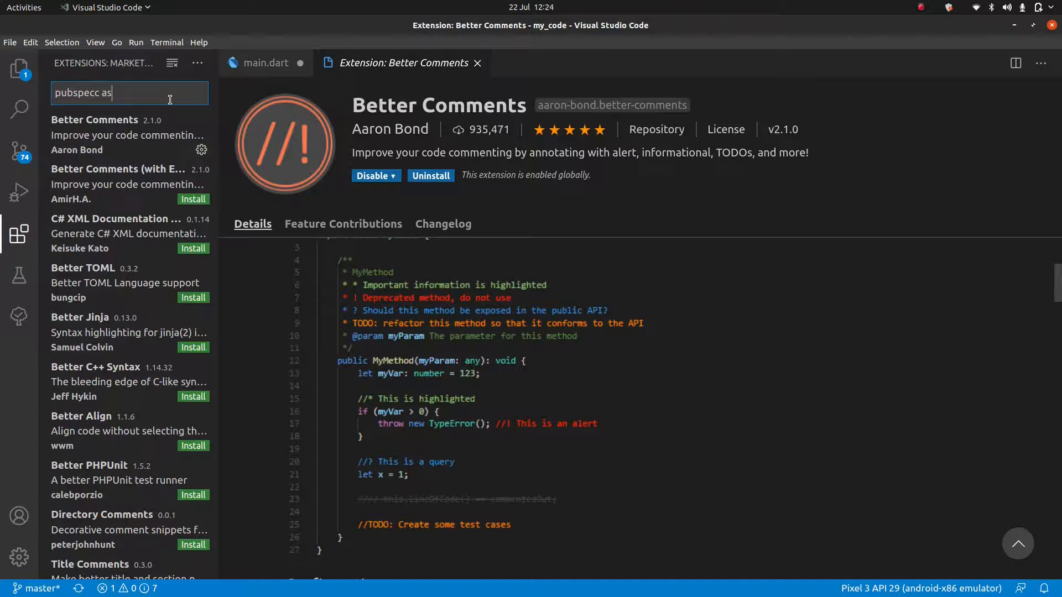
{"action": "type", "text": "pubspec assist"}
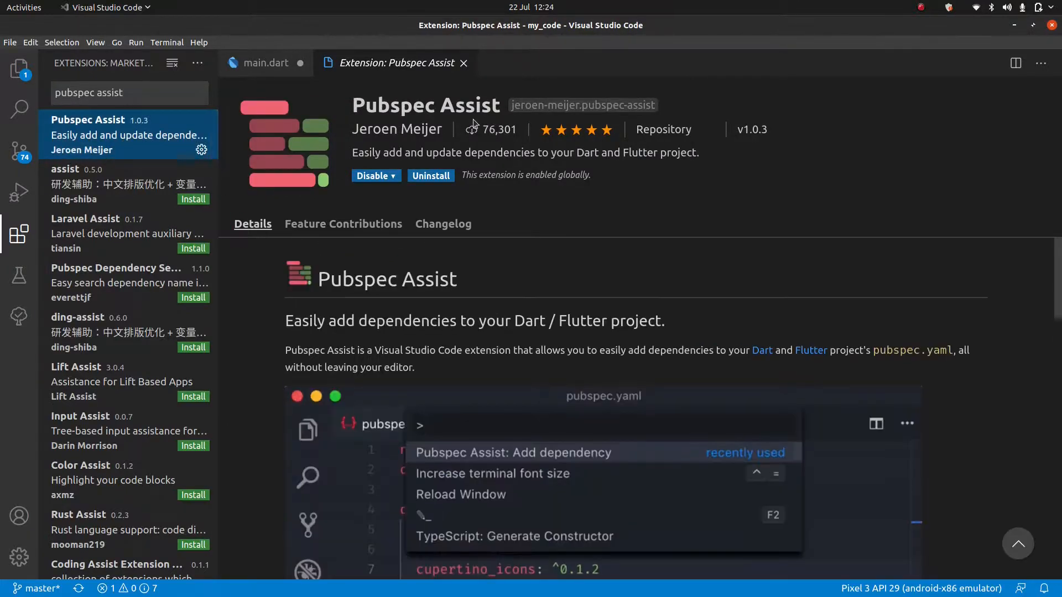
{"action": "left_click", "coordinate": [513, 453]}
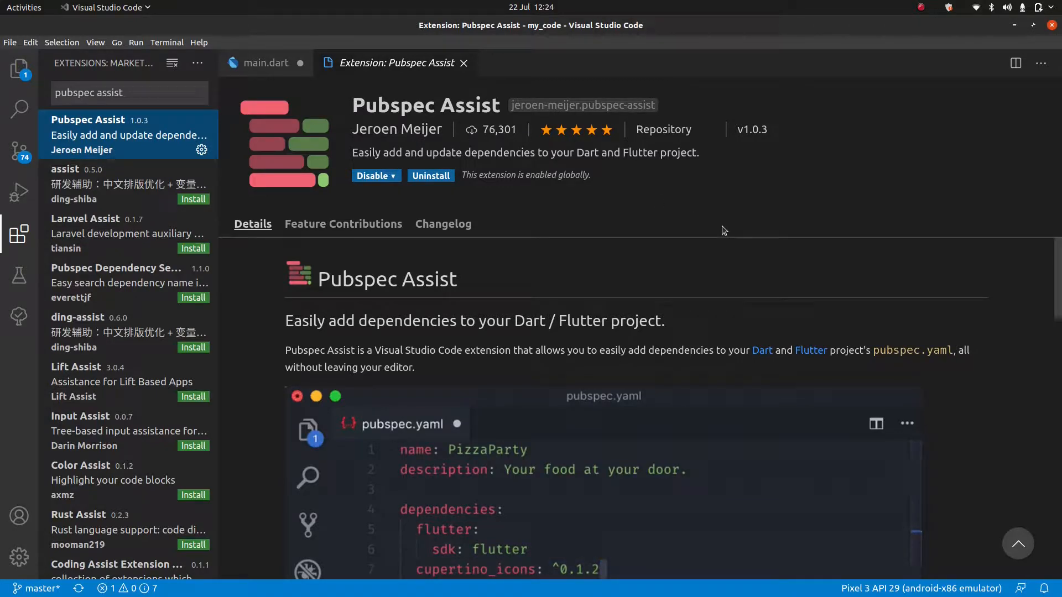
{"action": "mouse_move", "coordinate": [616, 303]}
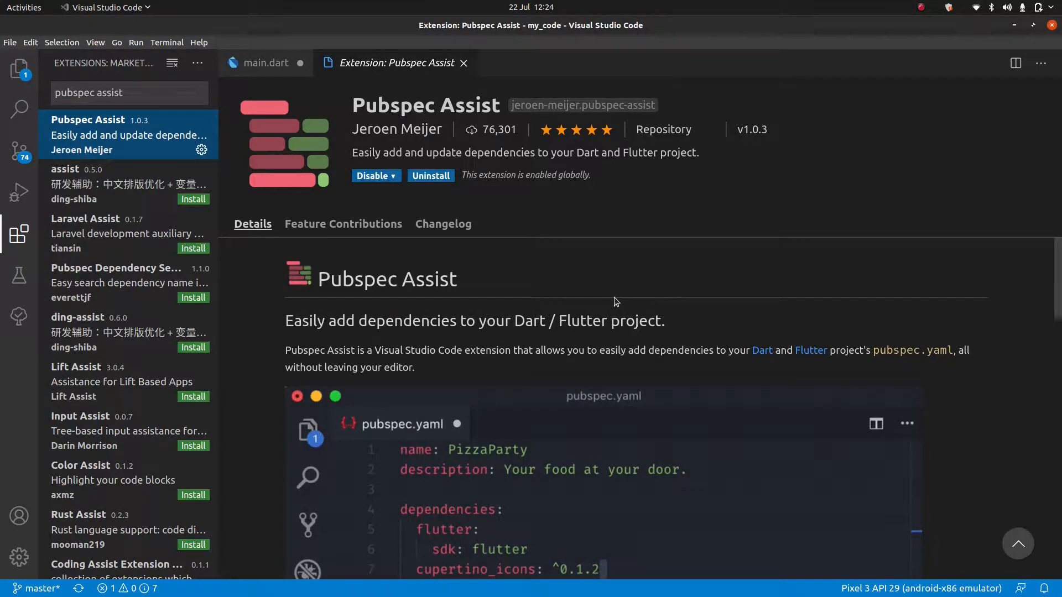
{"action": "mouse_move", "coordinate": [635, 301]}
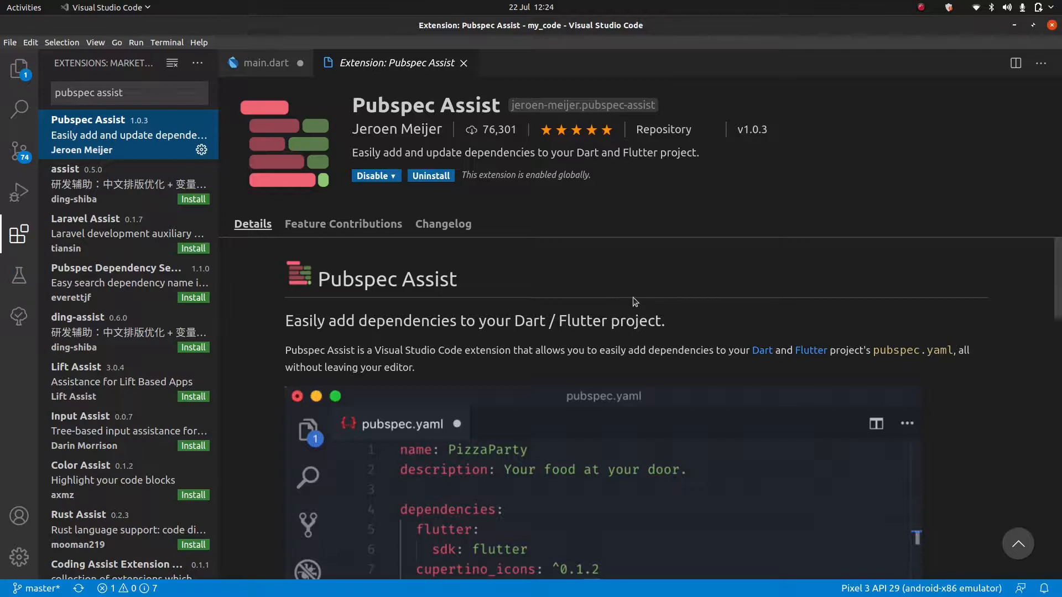
Step: Try further search terms (g, clou, >p), then clear the search to list installed extensions
{"action": "type", "text": "g"}
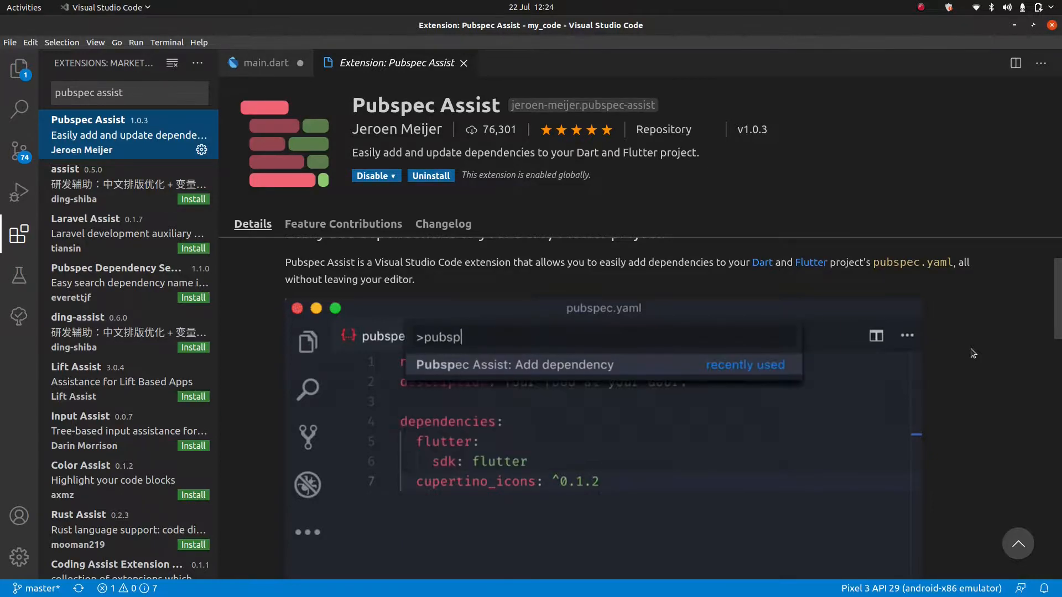
{"action": "type", "text": "clou"}
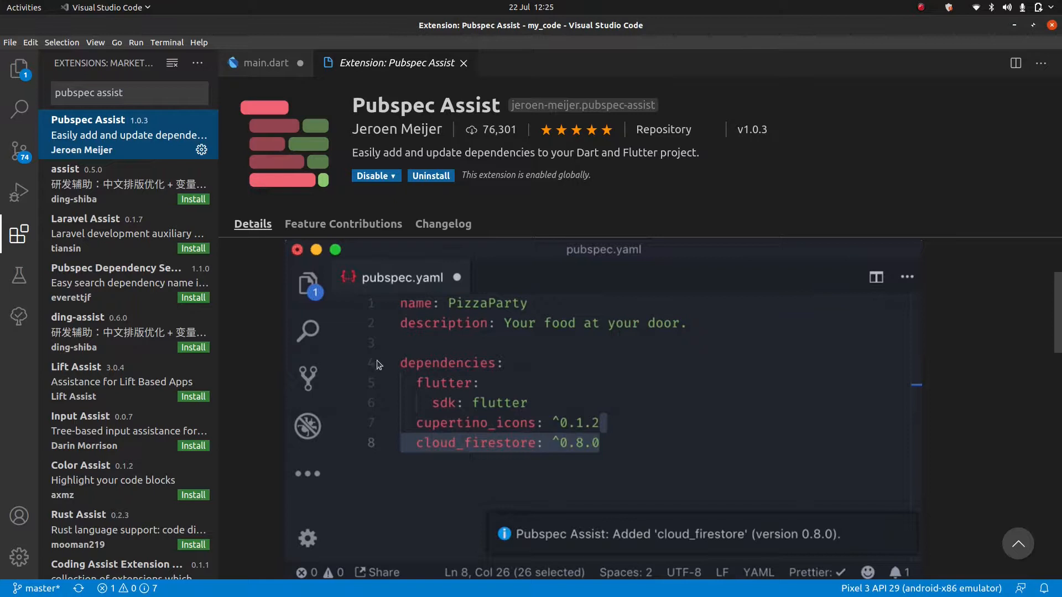
{"action": "type", "text": ">p"}
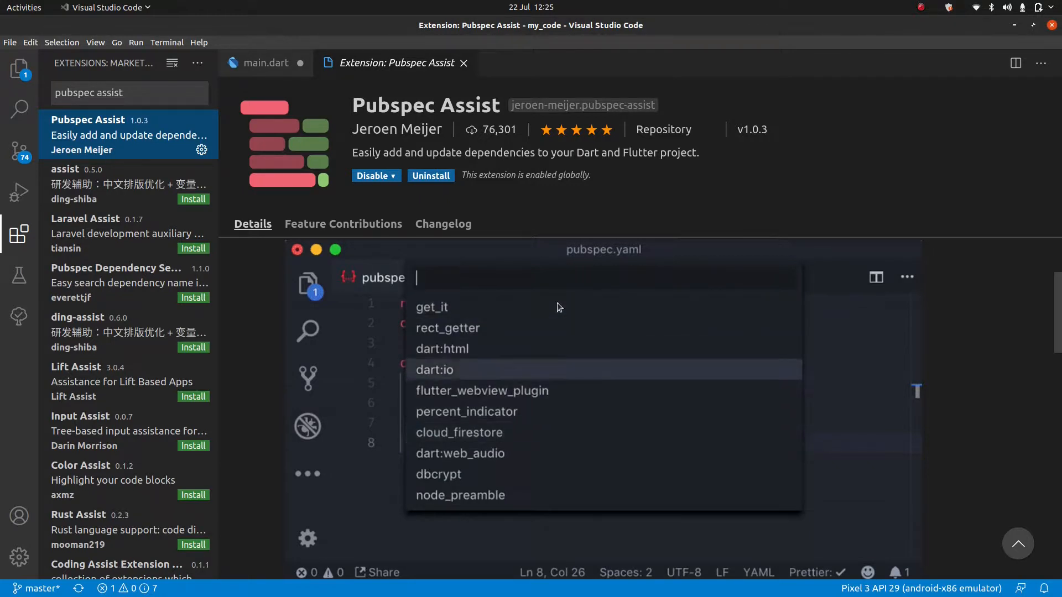
{"action": "left_click", "coordinate": [459, 432]}
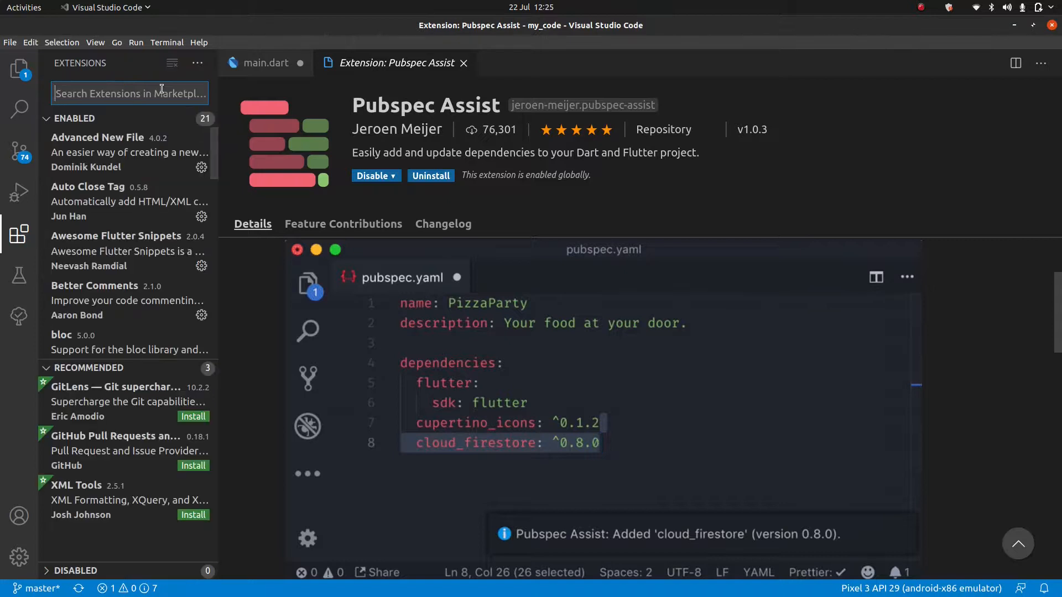
Step: Scroll the installed list, close the Go extension details, and return to main.dart
{"action": "scroll", "scroll_direction": "down", "scroll_amount": 3}
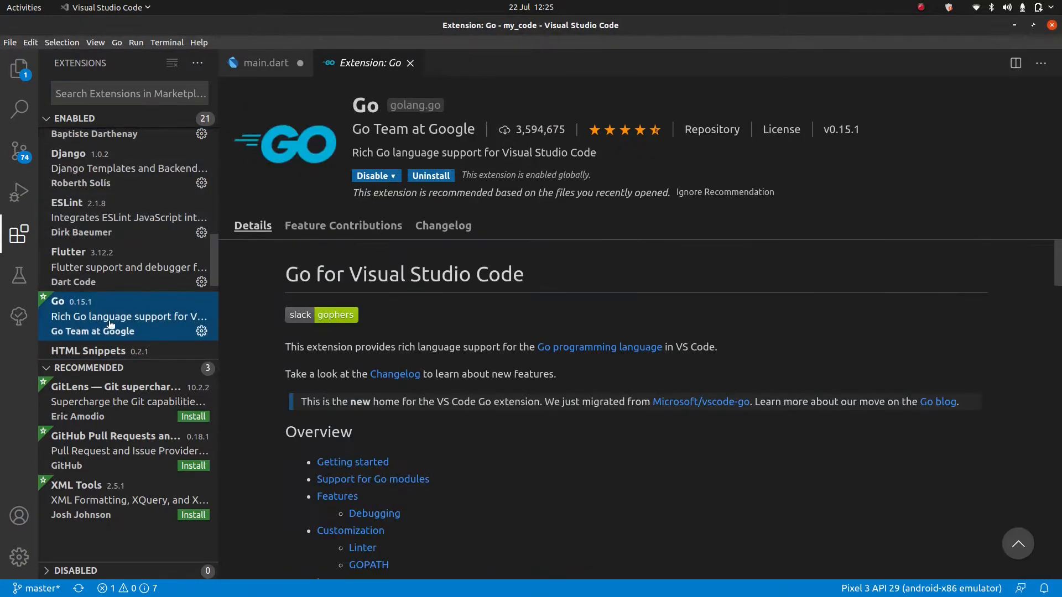
{"action": "mouse_move", "coordinate": [292, 144]}
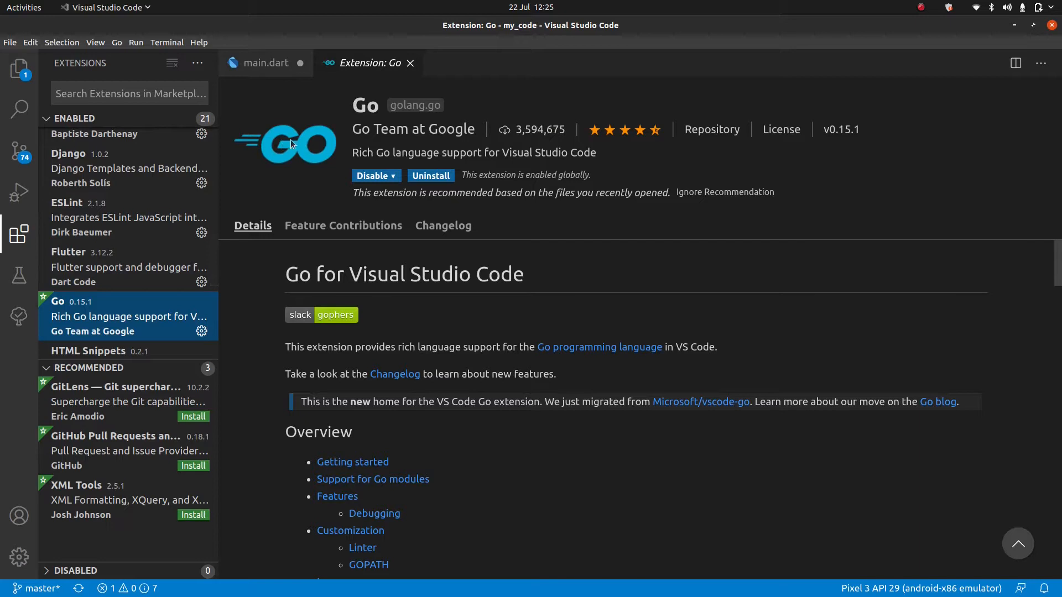
{"action": "scroll", "scroll_direction": "down", "scroll_amount": 3}
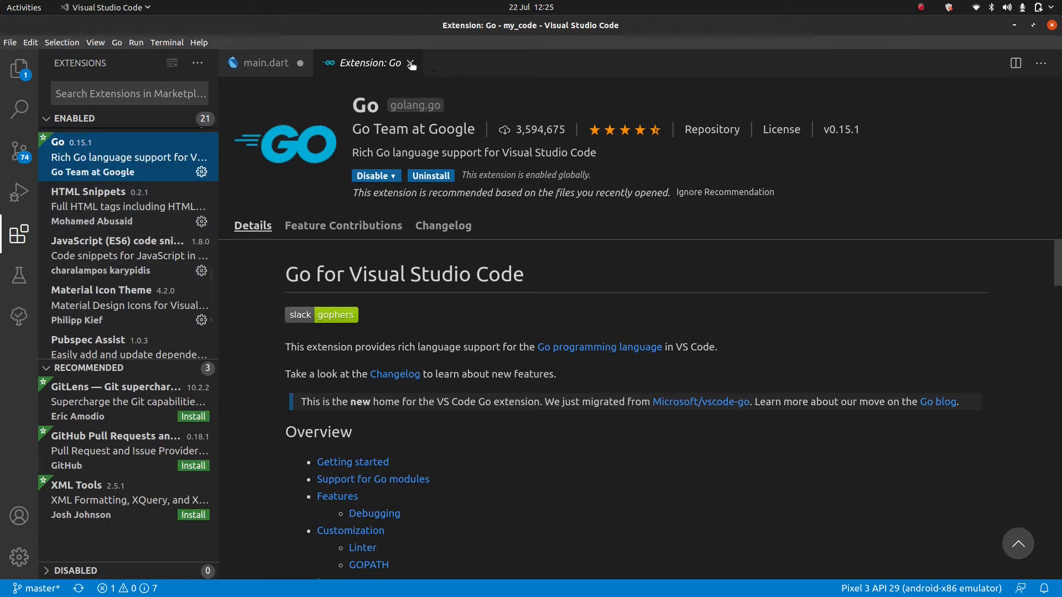
{"action": "left_click", "coordinate": [411, 62]}
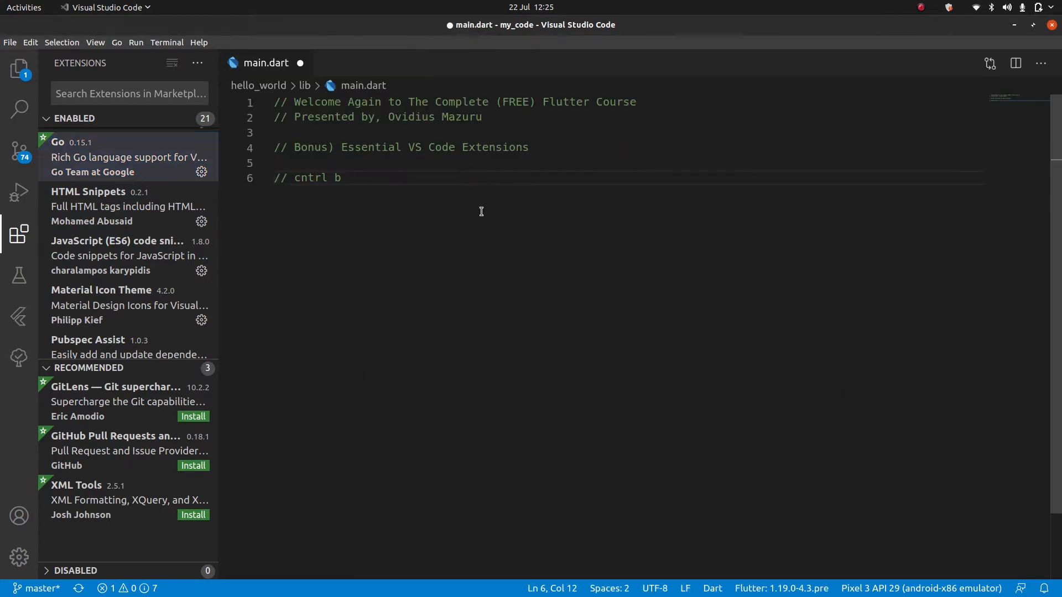